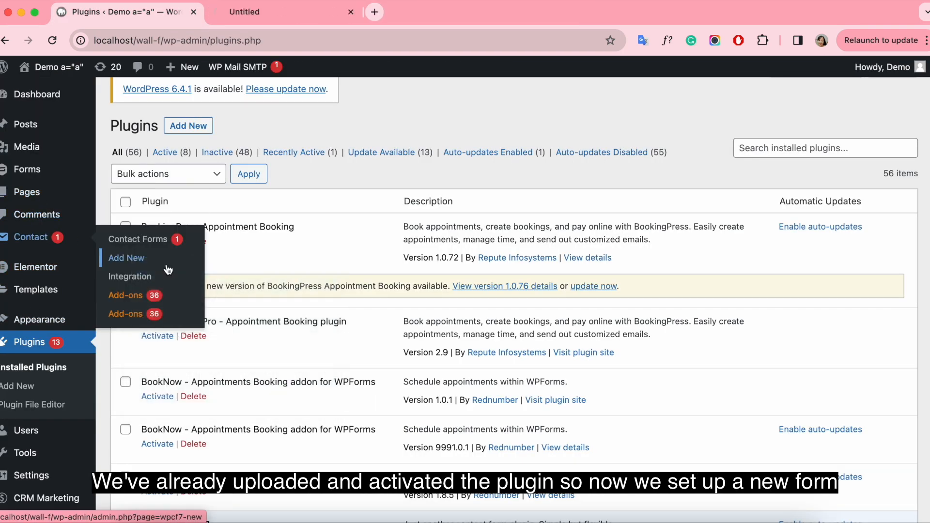
Step: Add a new contact form and title it 'Demo Contact Form 7 - Cost Calculator'
click(127, 257)
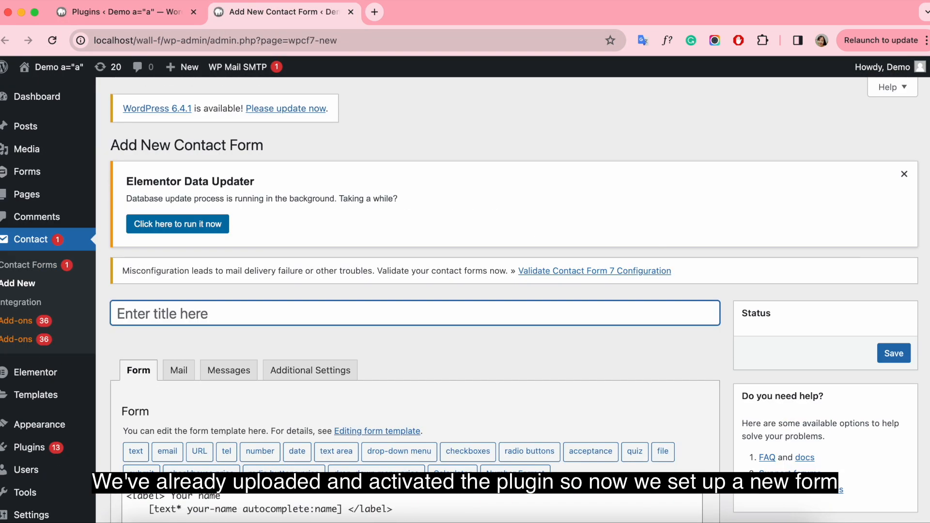
text(Demo)
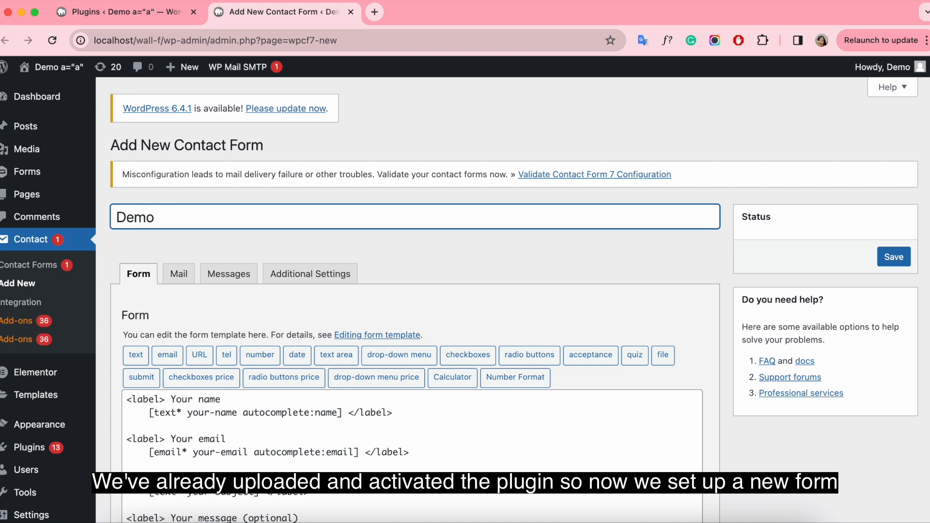
text(Contact Form)
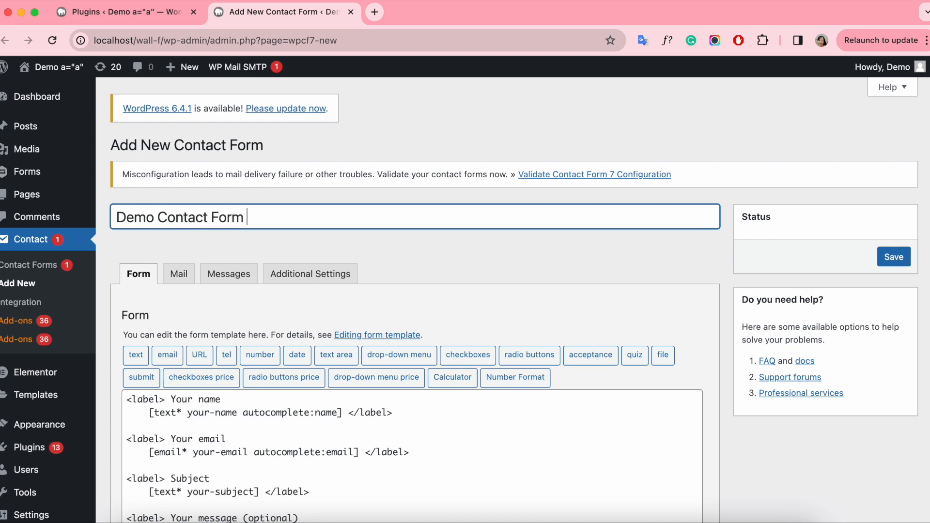
text(7 - Cost)
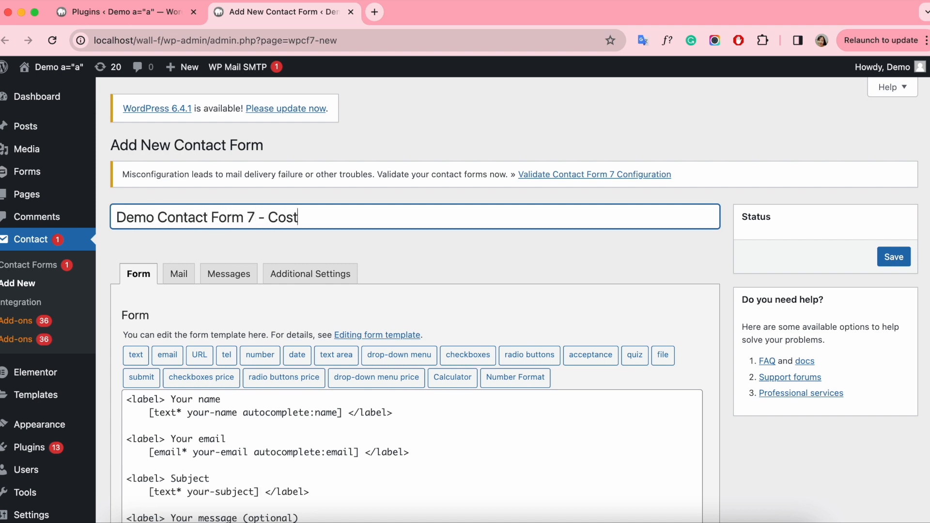
text(Calculator)
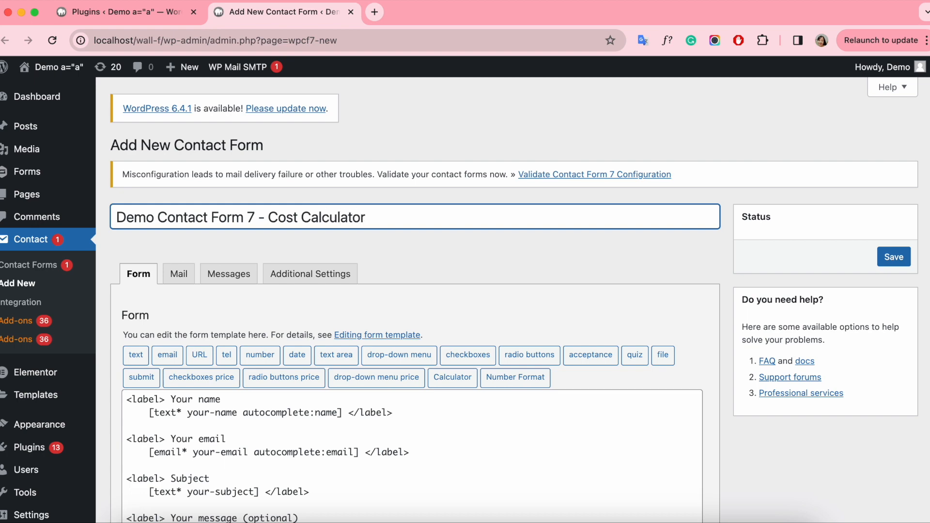
scroll(down, 3)
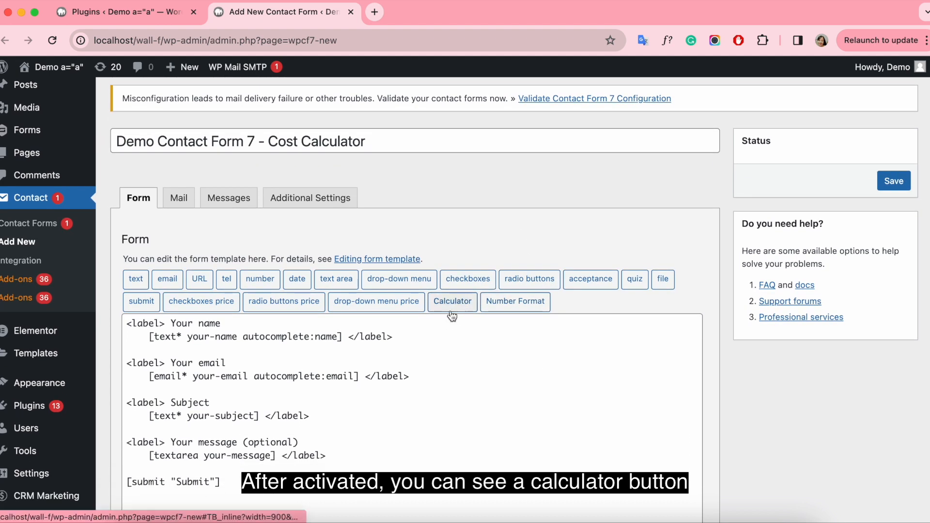
Step: Relabel 'Your name' as 'Option A' and insert a number tag named optiona
scroll(down, 3)
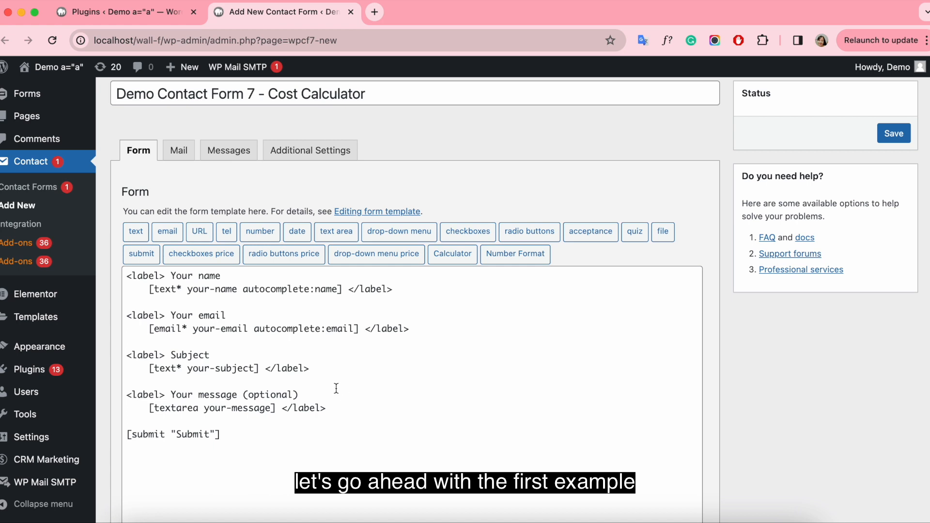
double_click(188, 275)
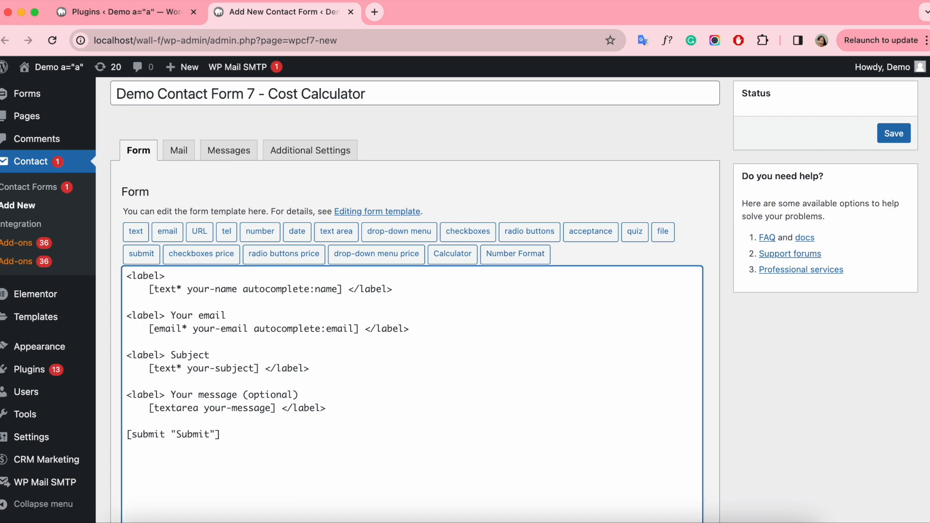
text(Option)
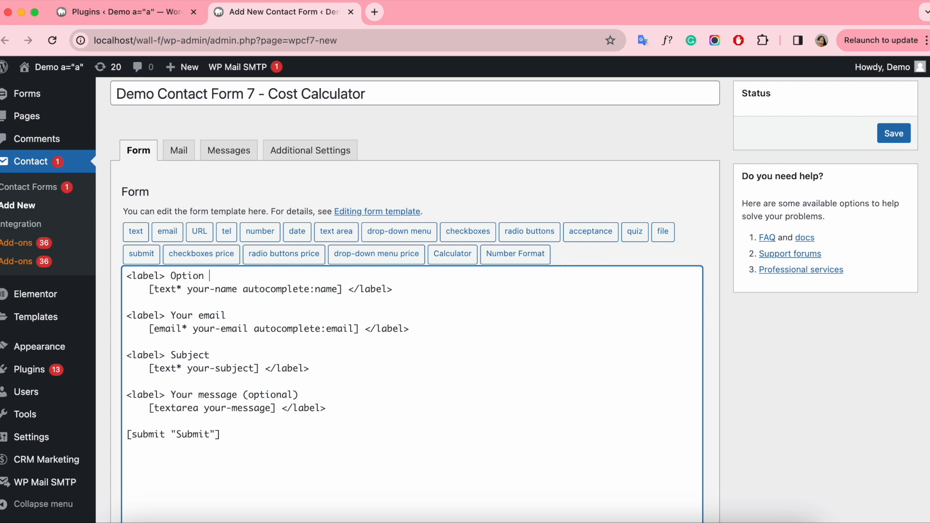
text(A)
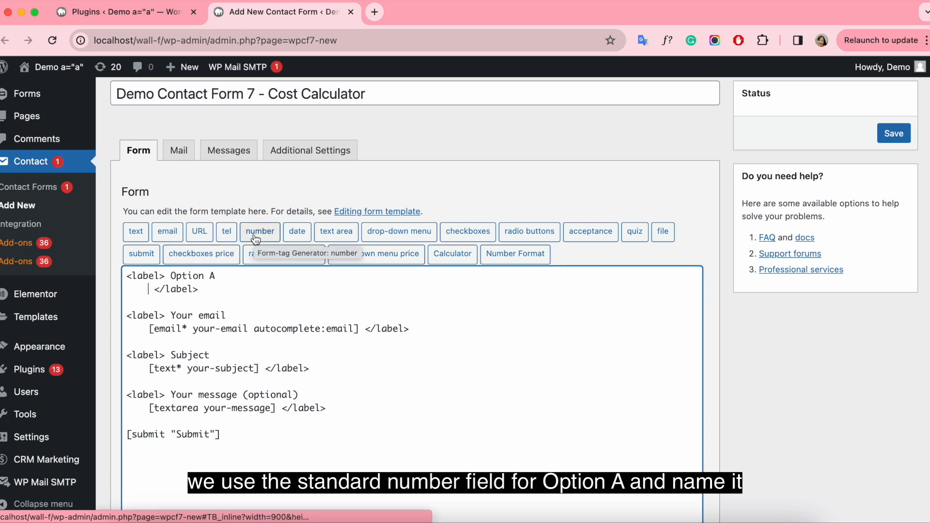
click(260, 231)
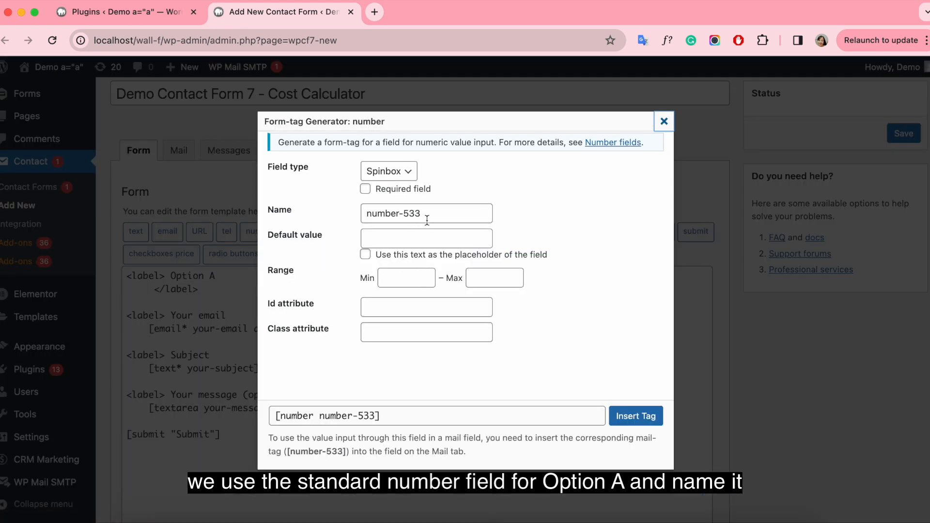
text(optio)
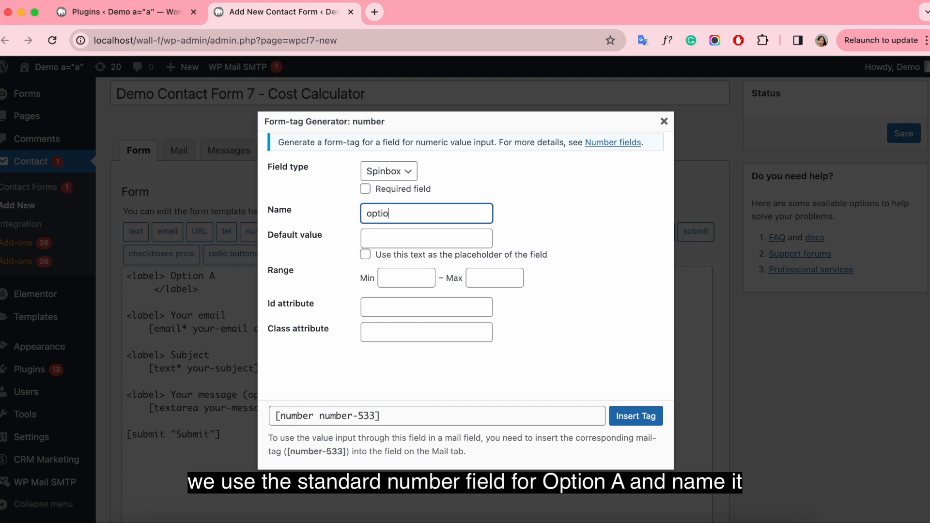
click(634, 415)
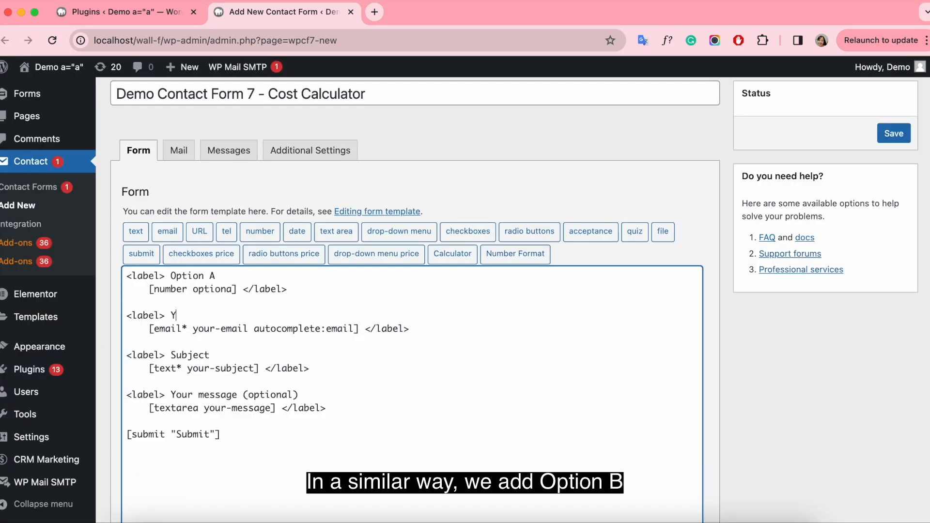
Step: Relabel 'Your email' as 'Option B' and insert a number tag named optionb
text(ption B)
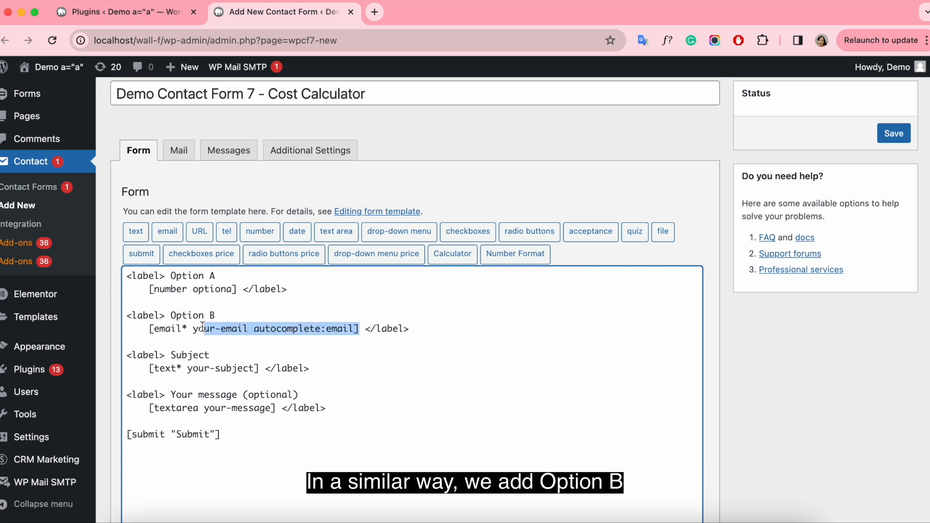
click(259, 232)
text(optionB)
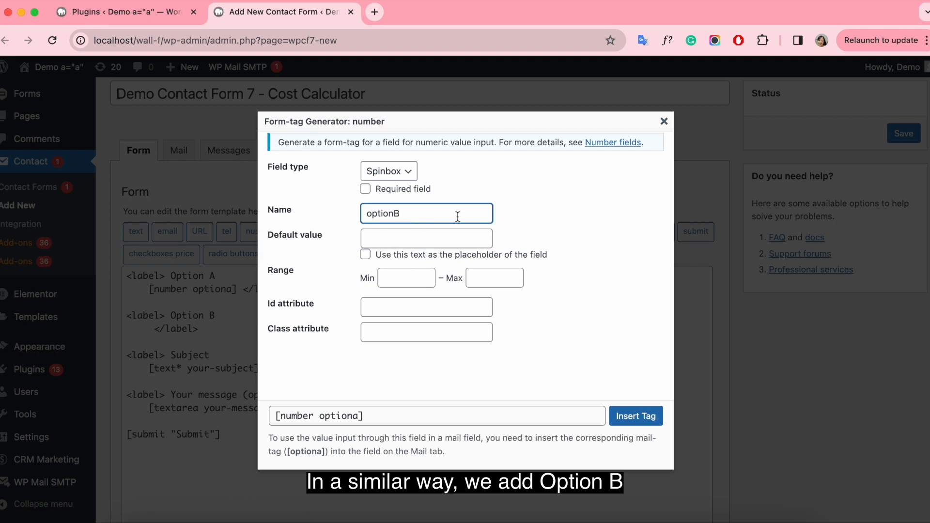
click(636, 415)
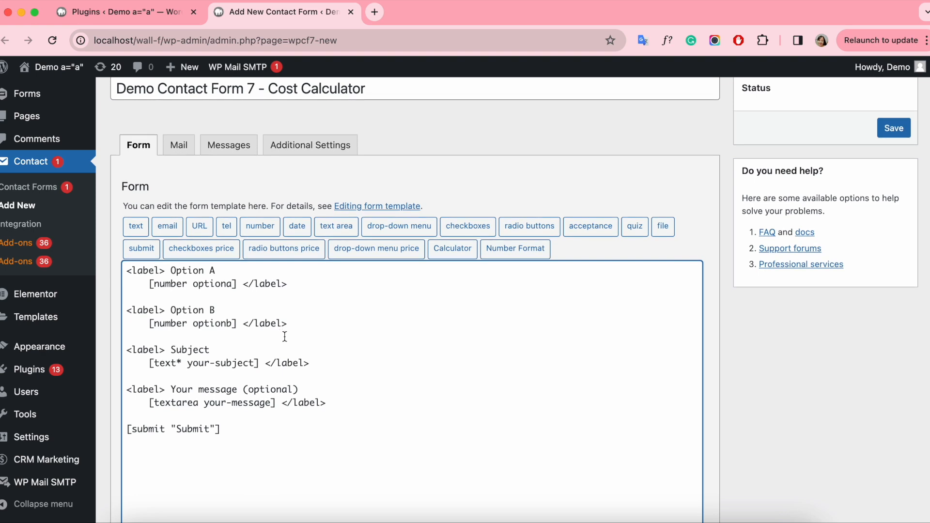
Step: Relabel Subject as 'A+B' and insert a calculated tag with formula optiona+optionb
double_click(190, 350)
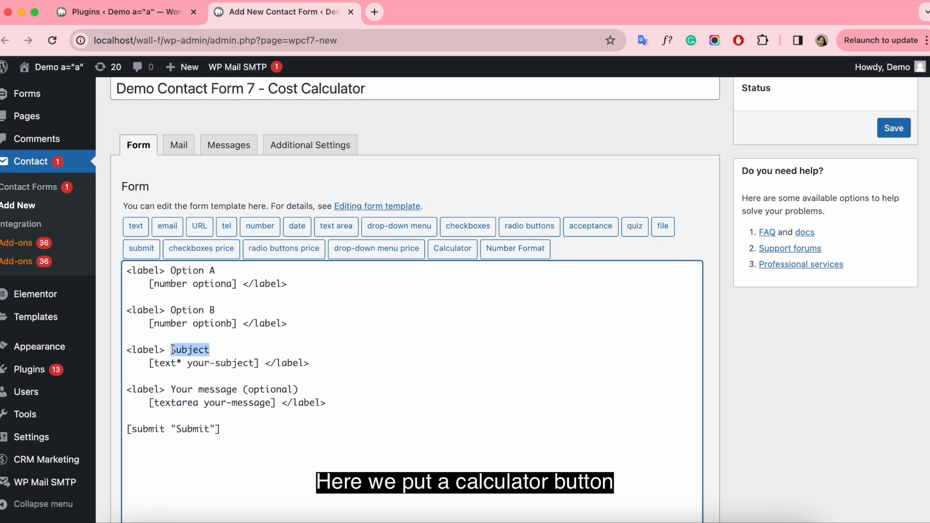
text(A+B)
text(optiona)
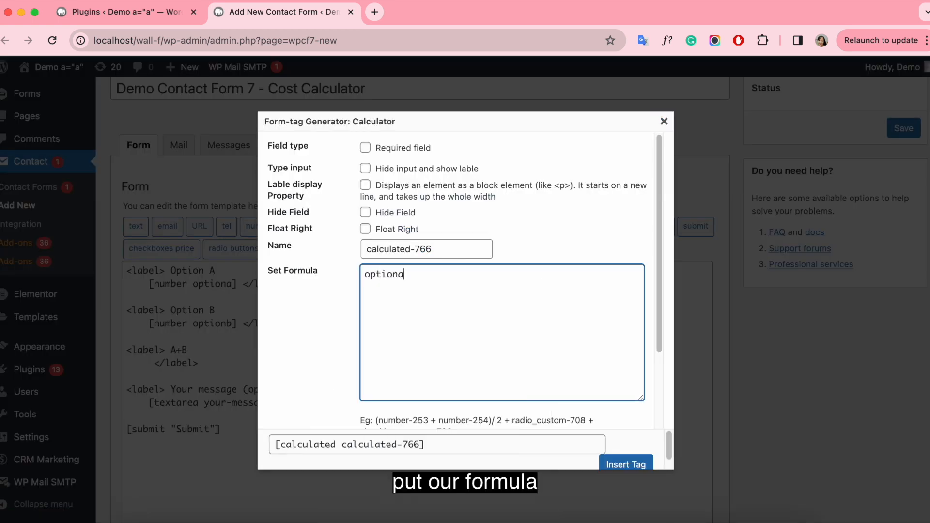
text(+optionb)
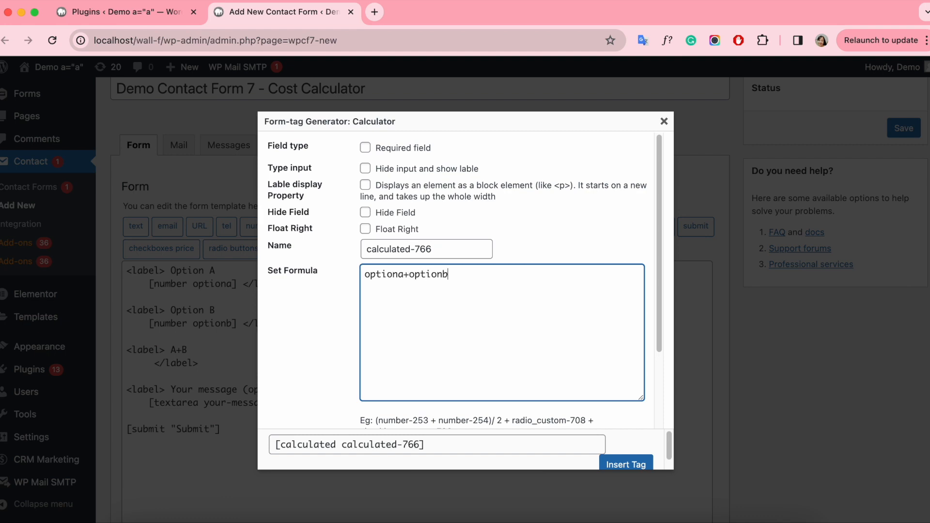
click(625, 465)
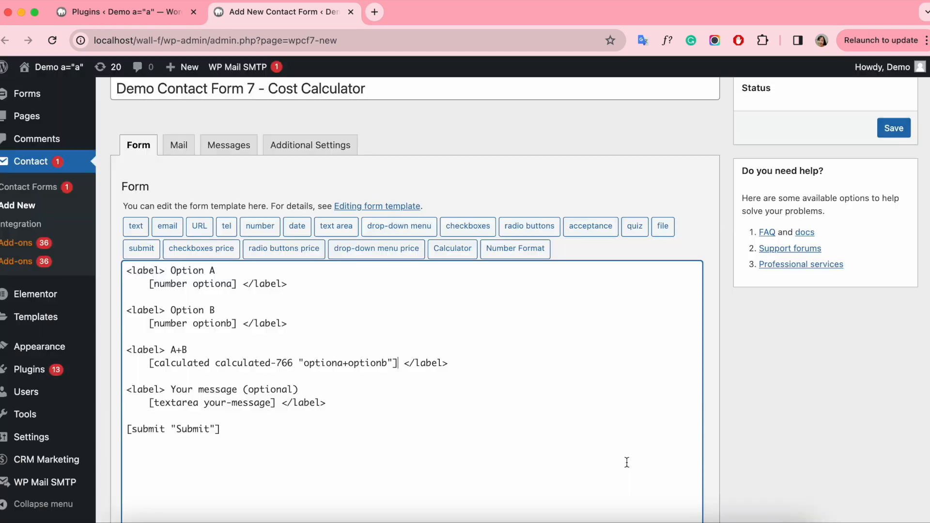
drag(184, 389, 298, 389)
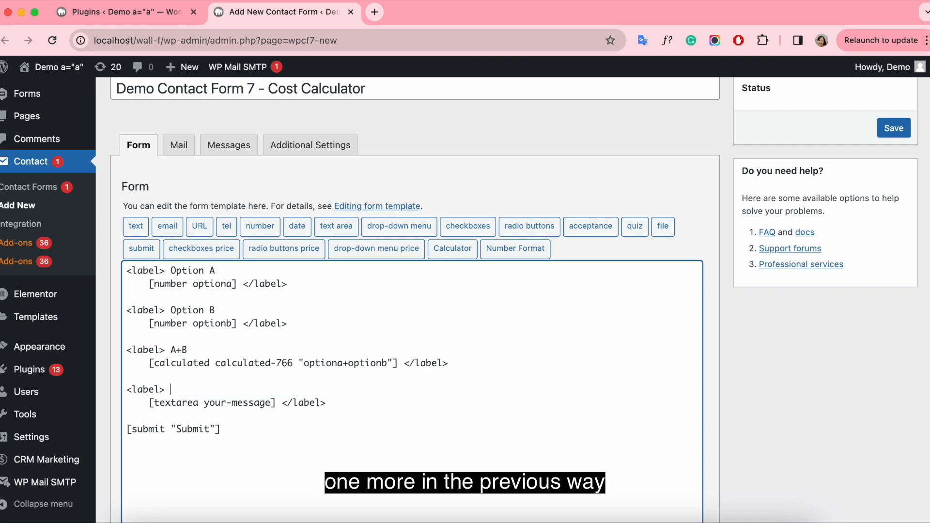
Step: Label the fourth field '(A*B)-10' and insert a calculated tag computing (optiona*optionb)-10
text((A)
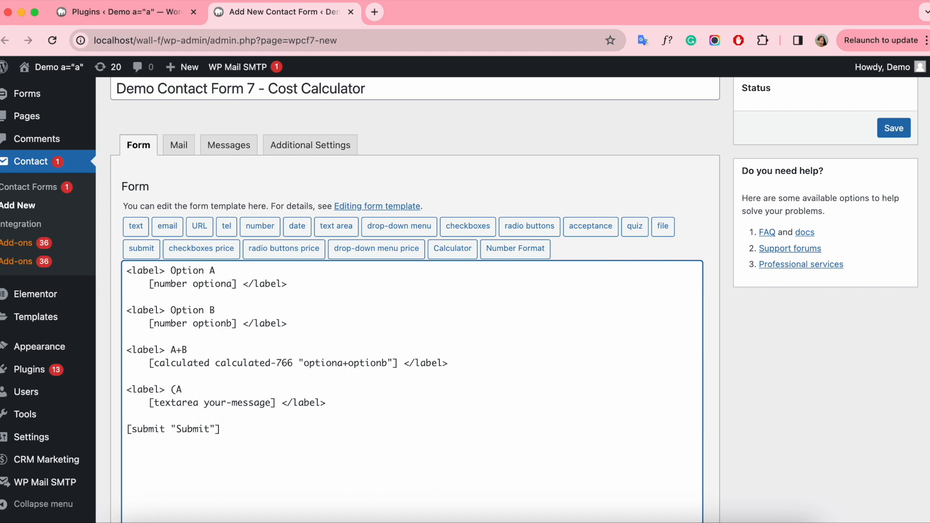
text(*B))
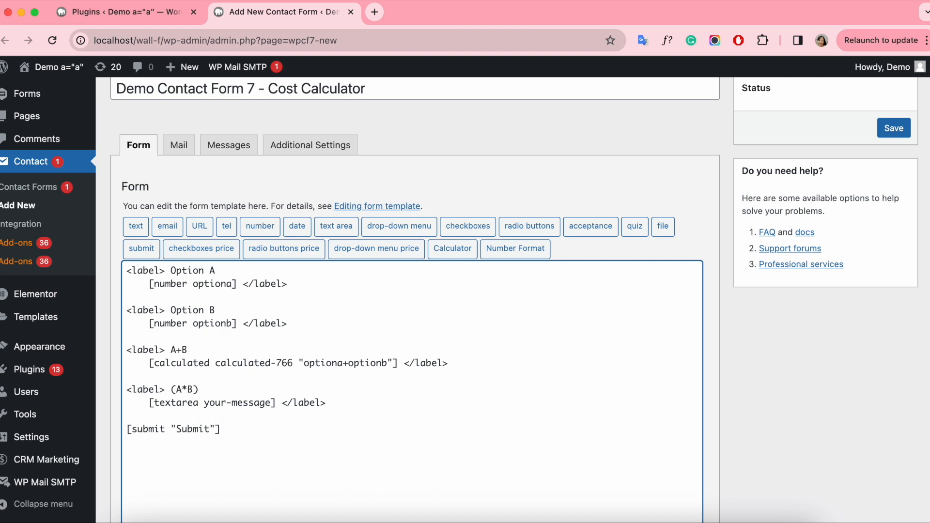
text(-)
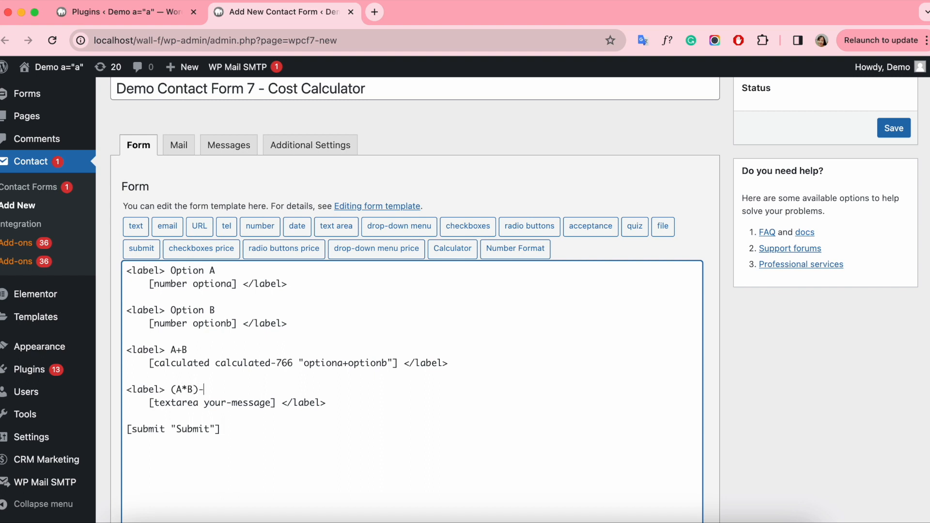
text(10)
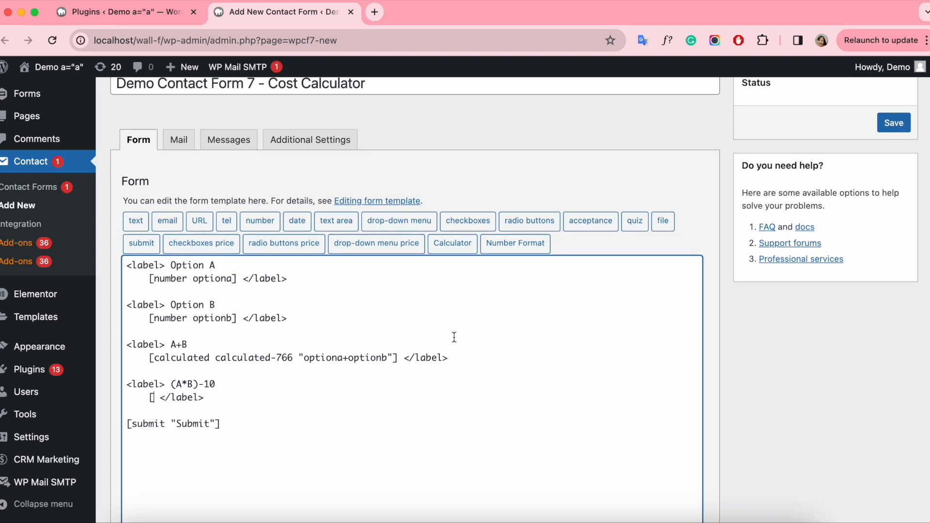
click(452, 243)
text((optiona*optionb)
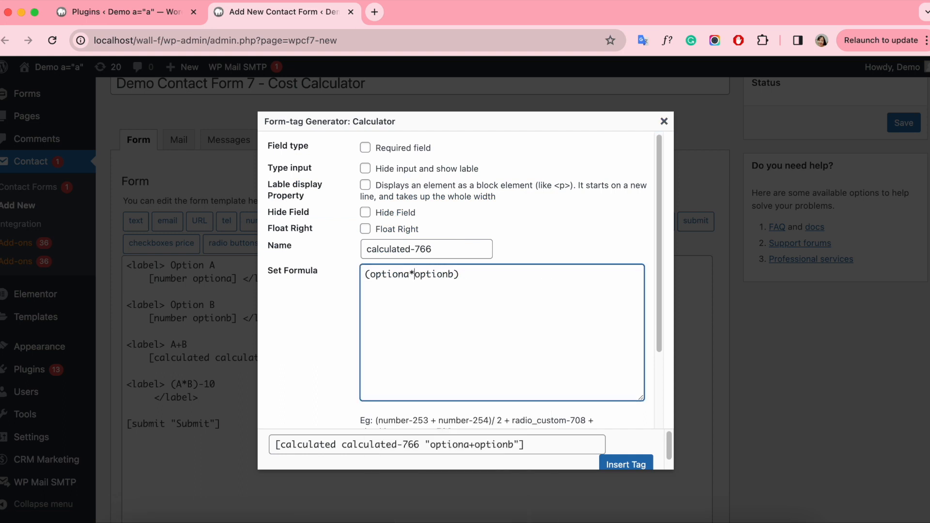
text(-10)
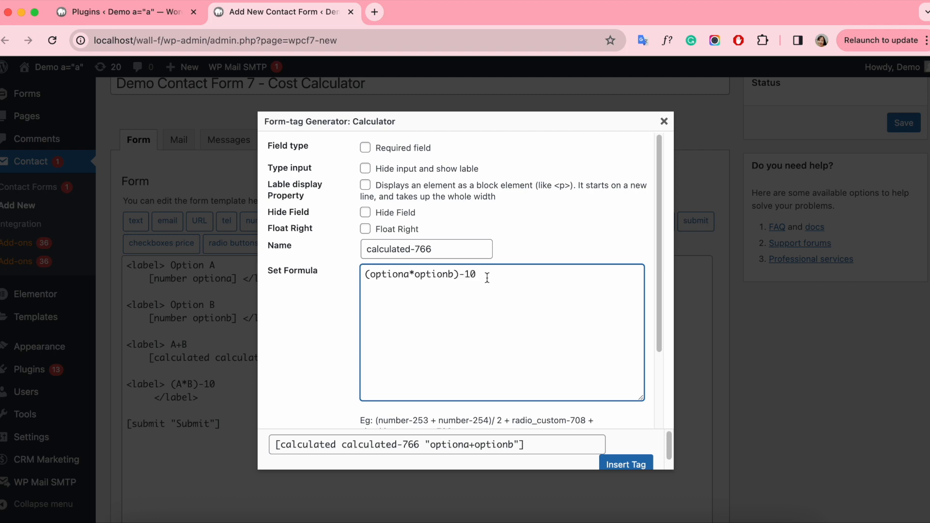
click(621, 464)
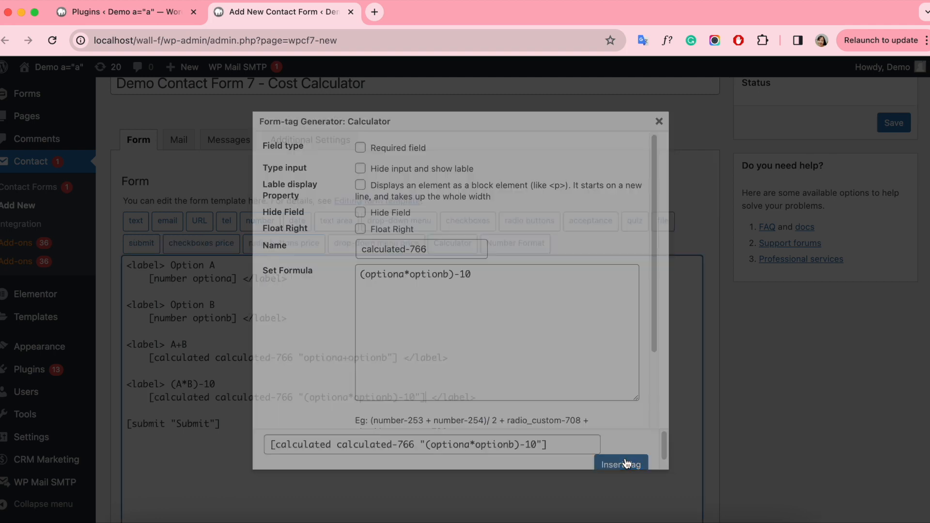
click(621, 464)
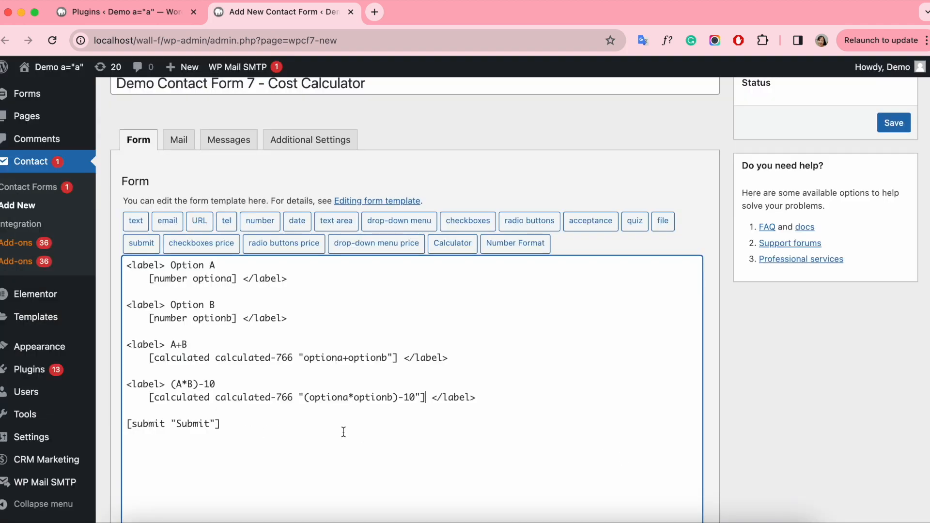
Step: Save the Cost Calculator form and dismiss the Elementor database update notice
click(893, 123)
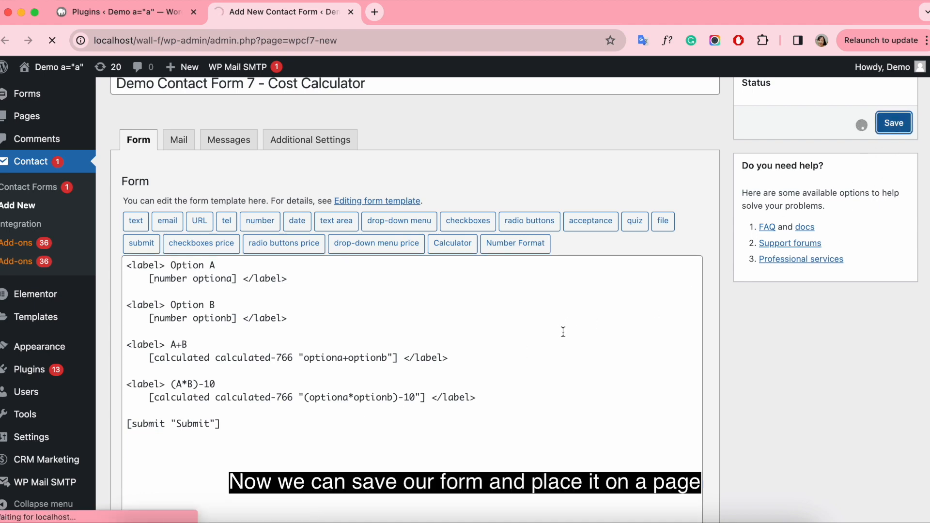
click(893, 123)
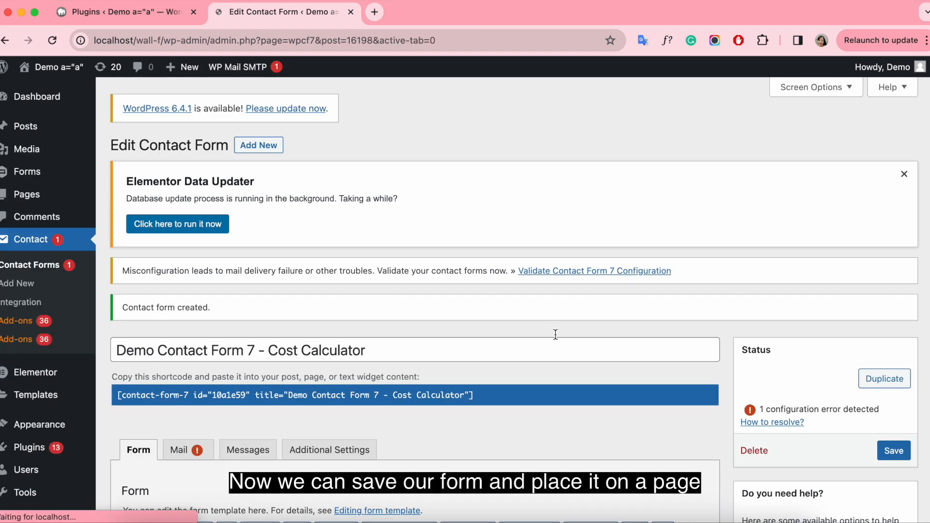
click(903, 174)
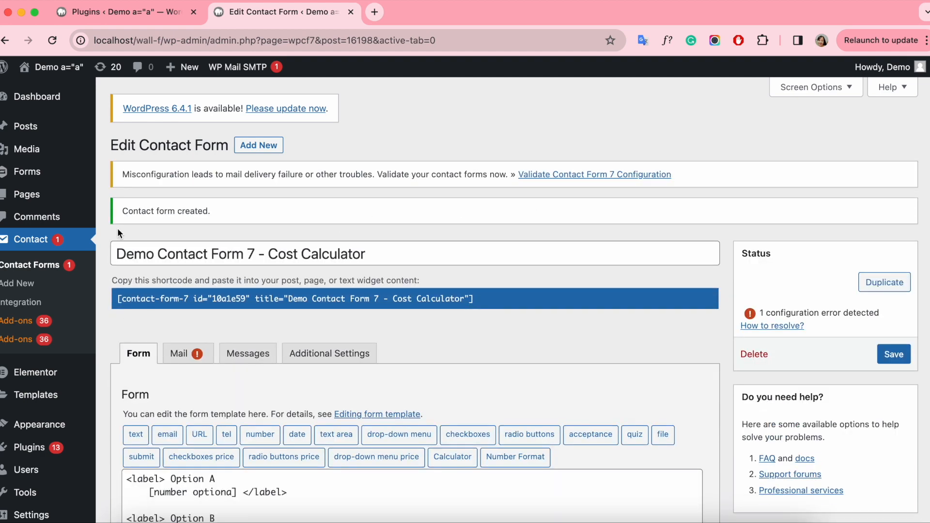
mouse_move(27, 194)
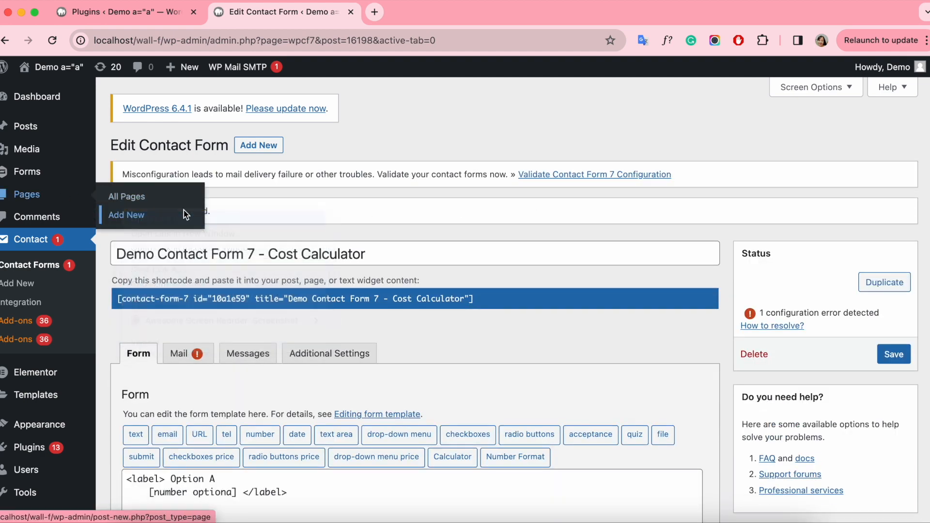
Step: Create a new page titled 'Contact form 7 - Cost Calculator'
click(126, 215)
text(Contact form 7)
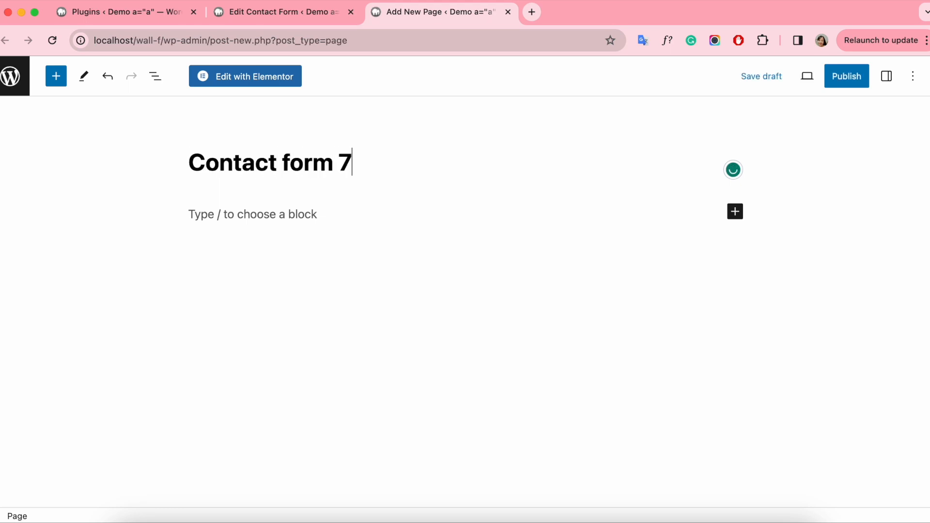
text(- Cost C)
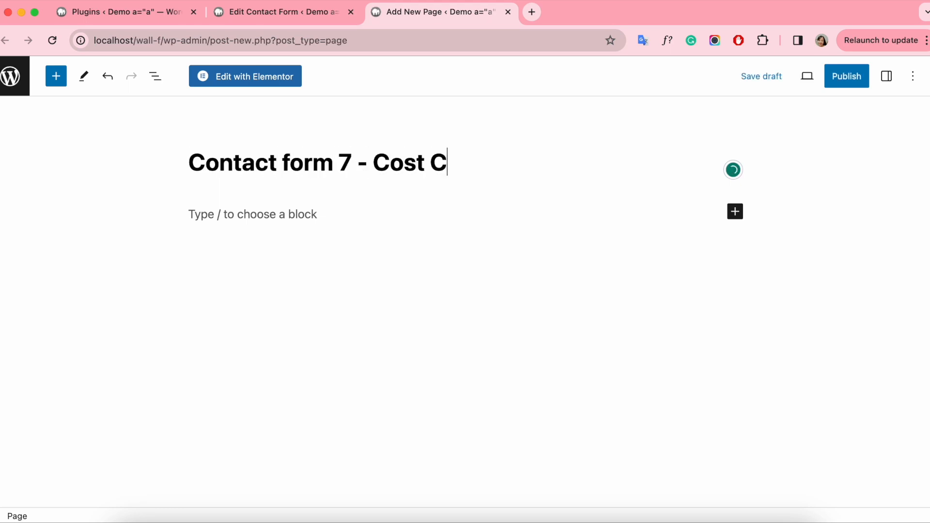
text(alculator)
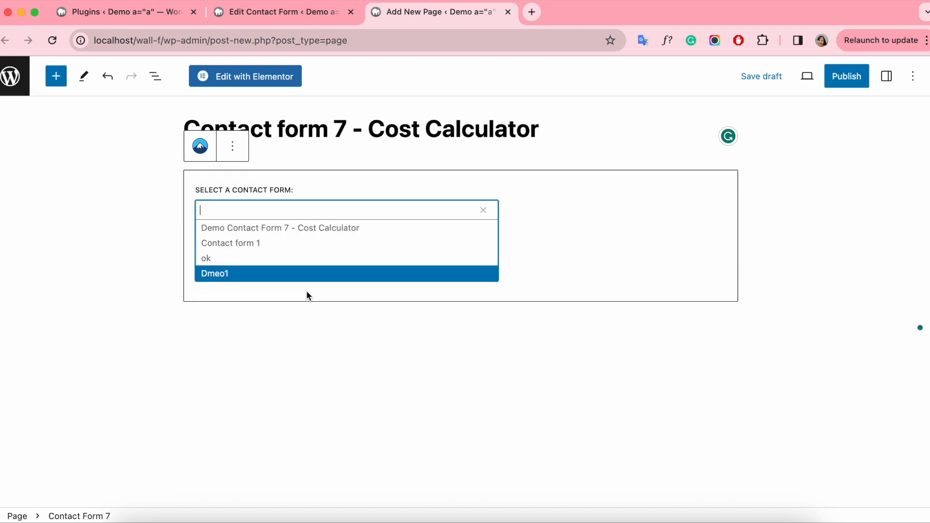
Step: Embed the Demo Contact Form 7 - Cost Calculator form and publish the page
click(280, 228)
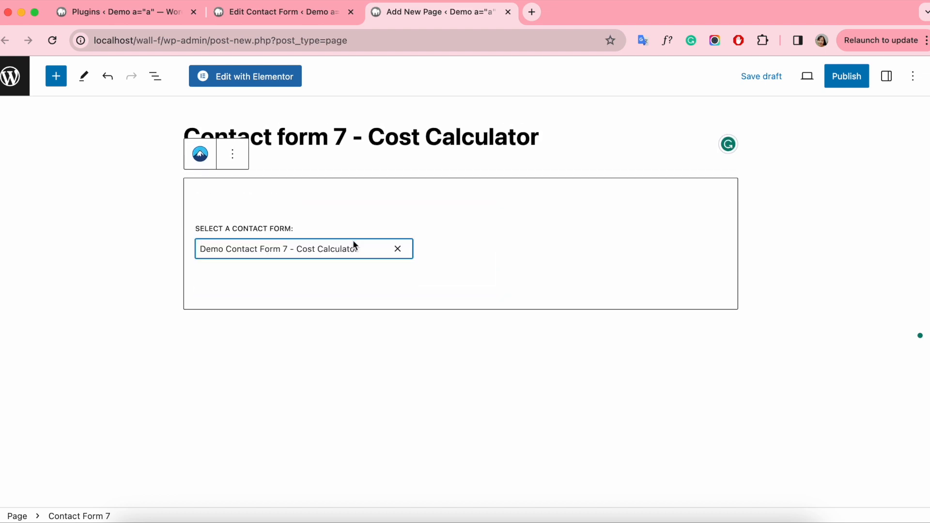
click(846, 76)
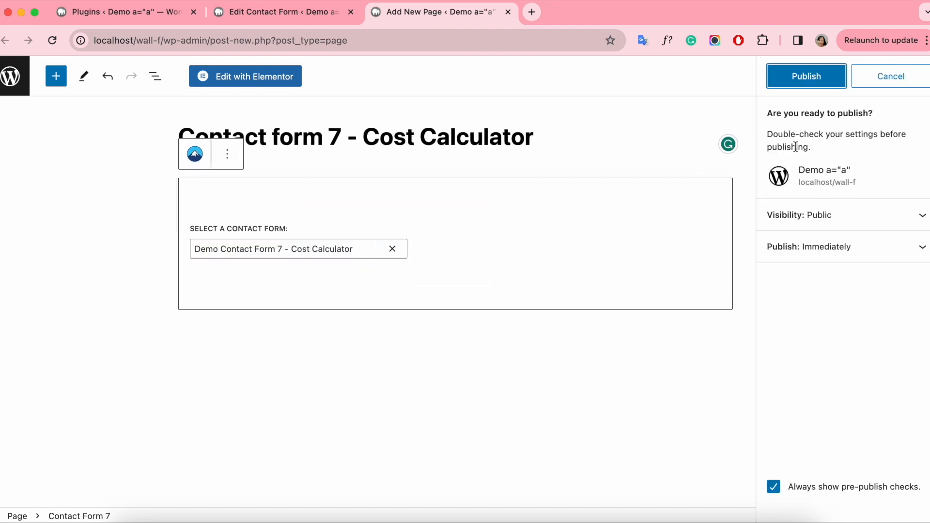
click(806, 76)
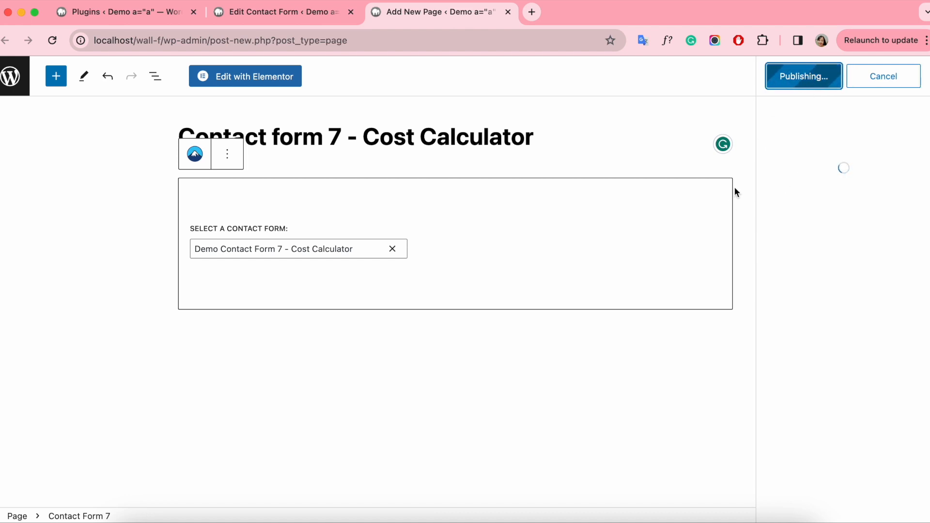
click(804, 76)
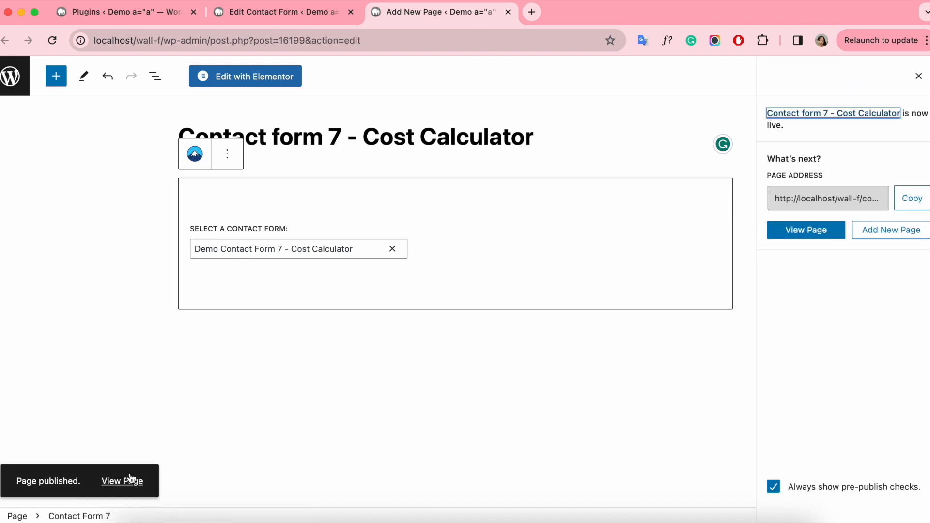
Step: On the live page, enter 10 in Option B and 1 in Option A
click(122, 481)
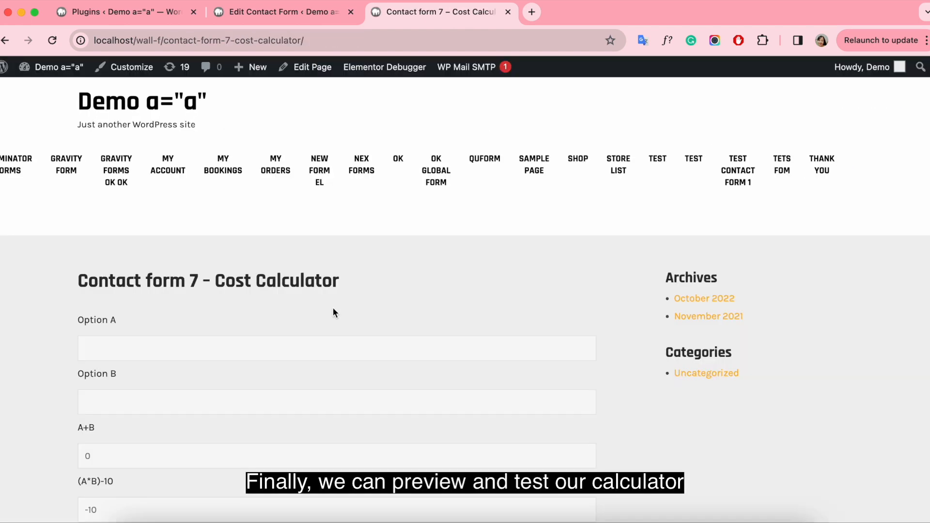
scroll(down, 3)
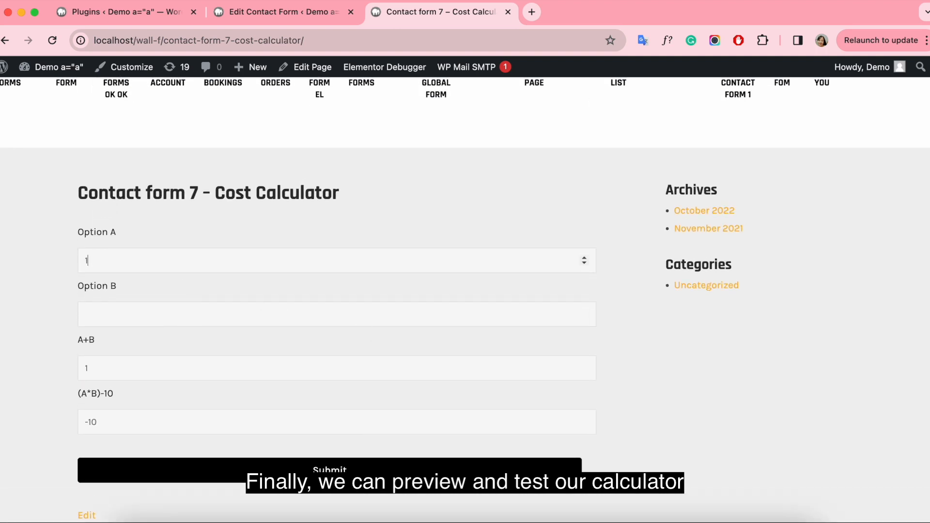
text(10)
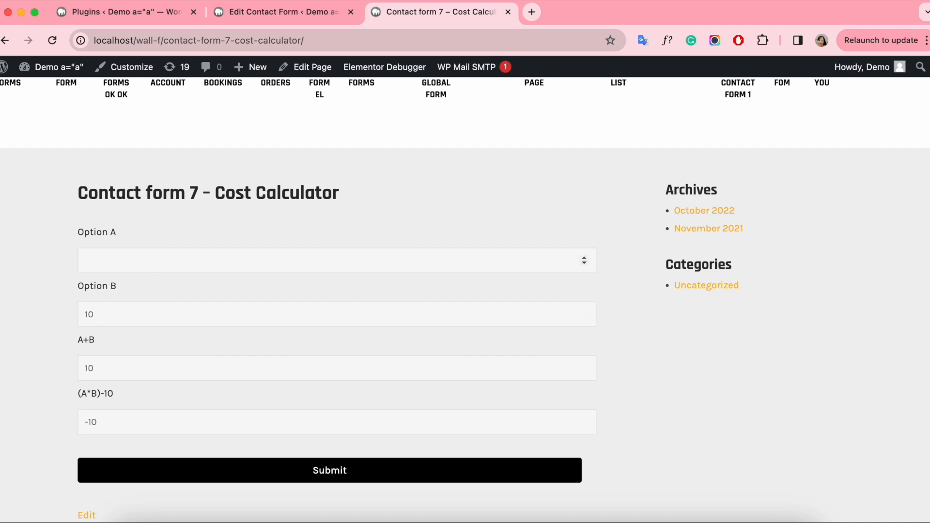
text(1)
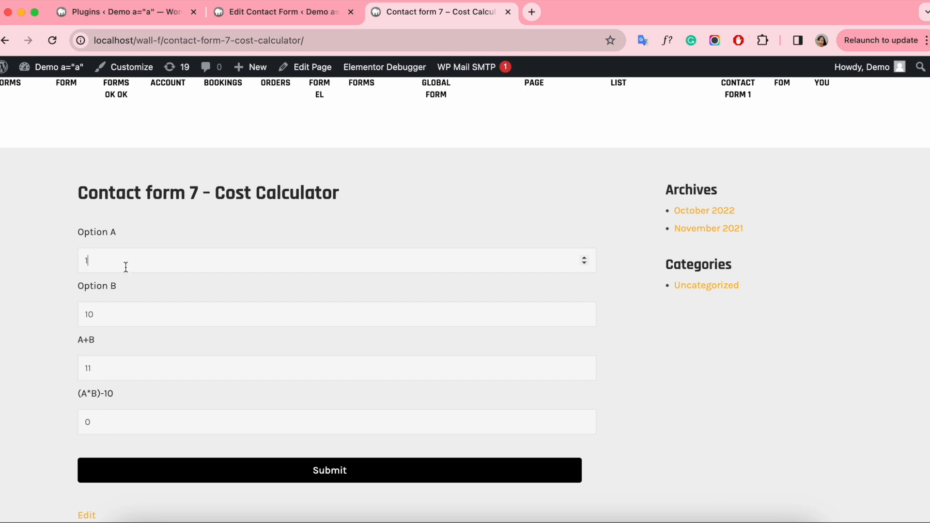
mouse_move(326, 313)
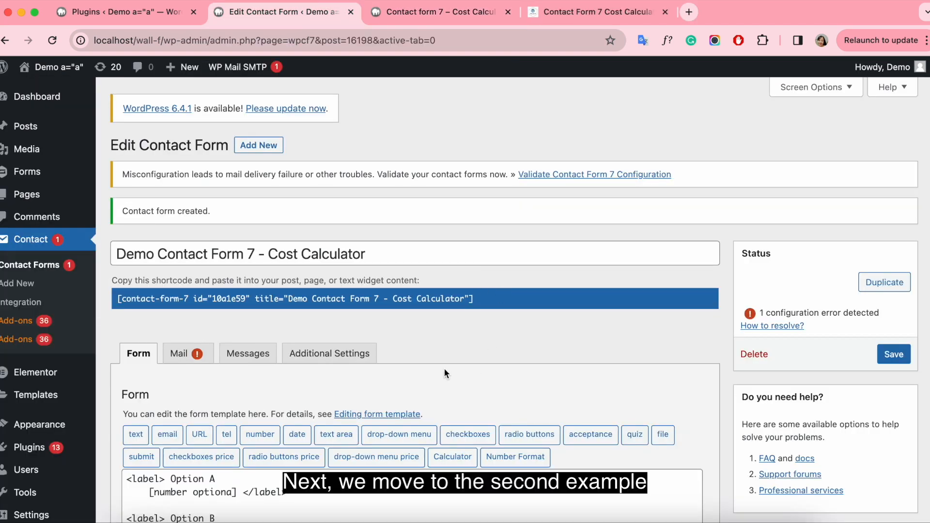
Step: Relabel the first field 'Date A' and insert date tag date-a limited to 2023-11-23 through 2024-06-20
scroll(down, 3)
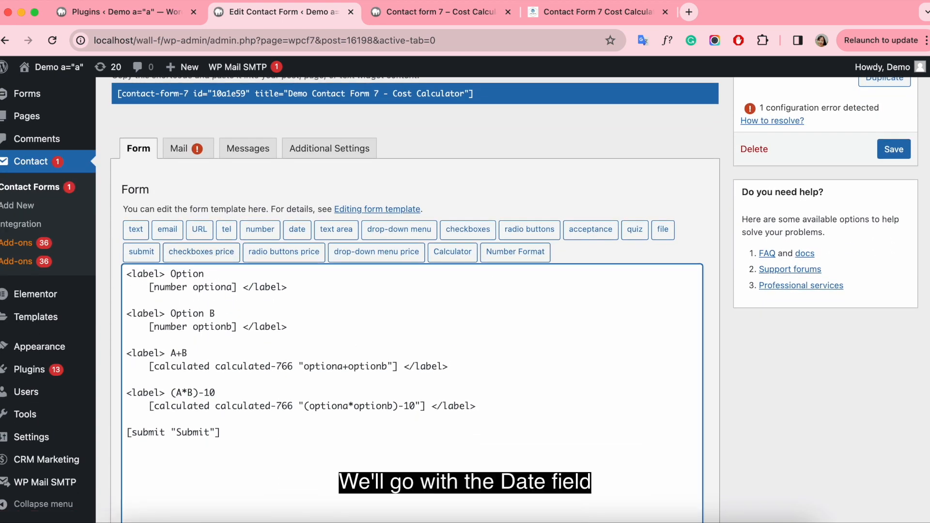
double_click(188, 273)
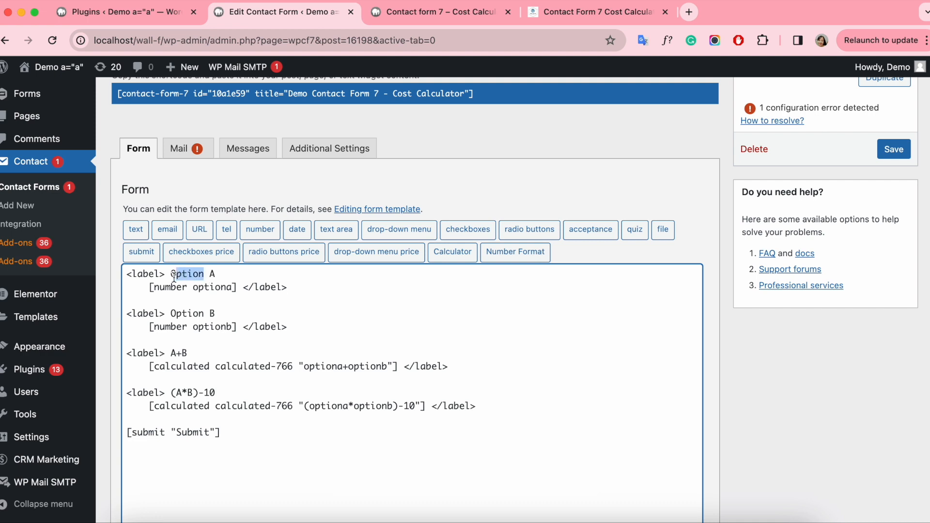
text(Date)
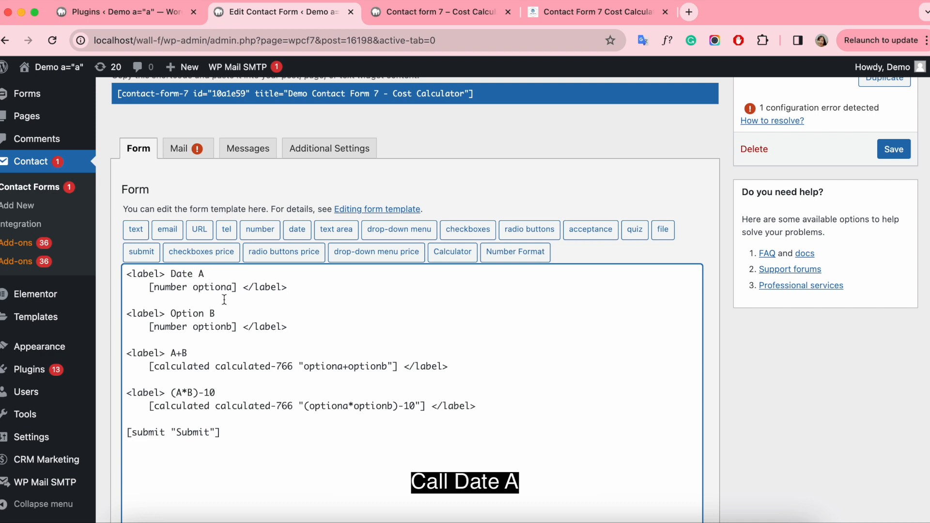
key(Backspace)
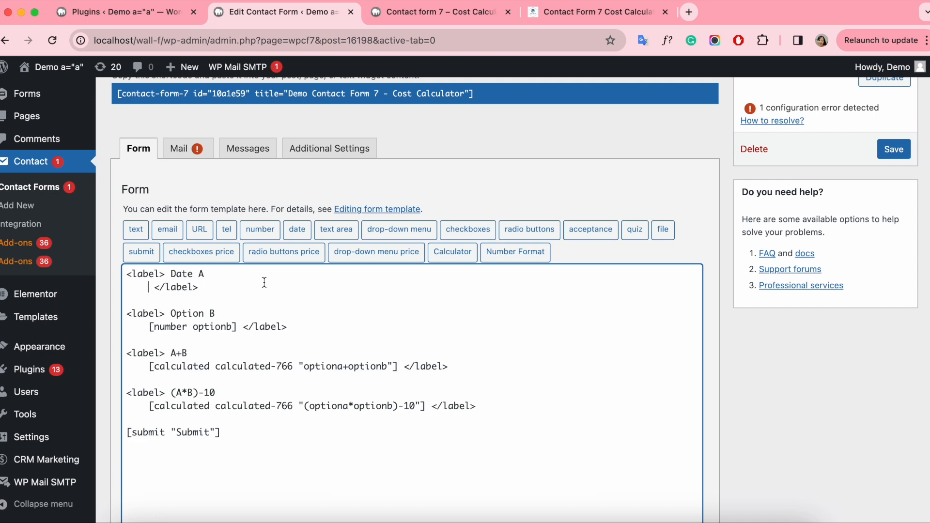
click(297, 229)
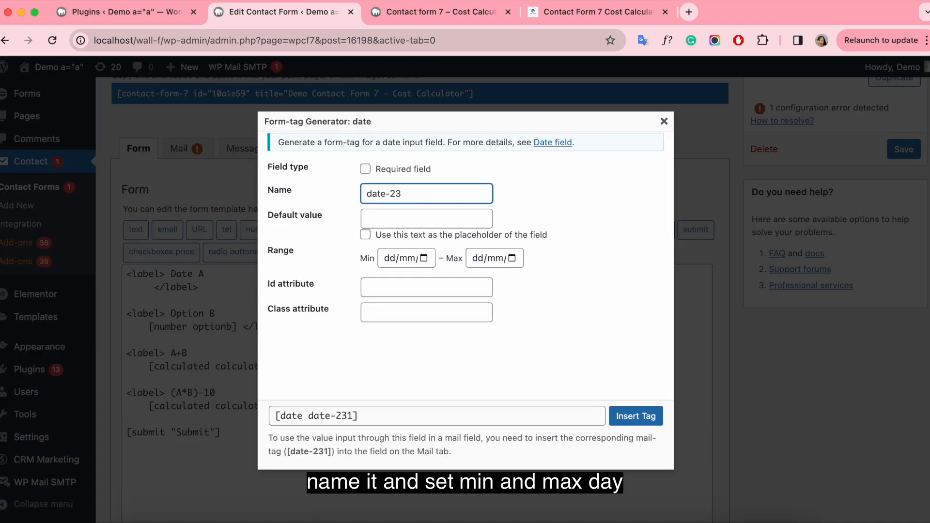
text(date-a)
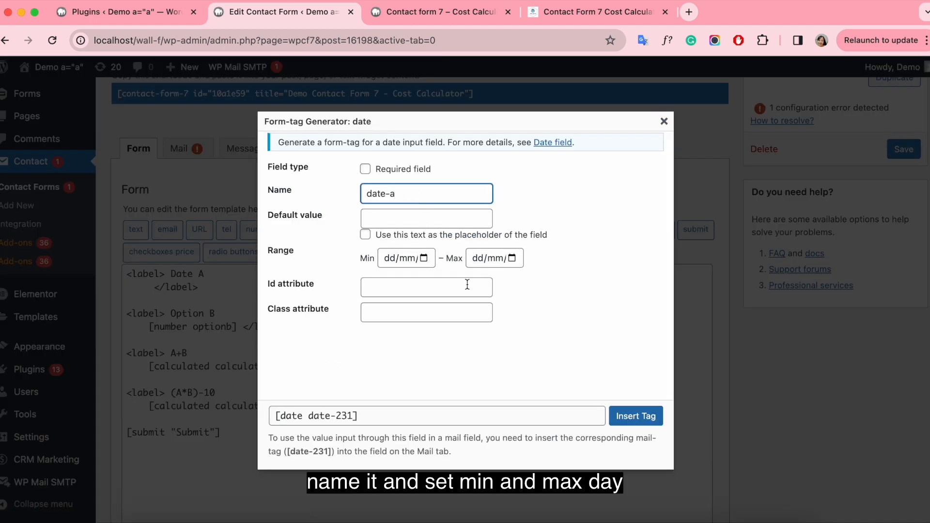
click(424, 258)
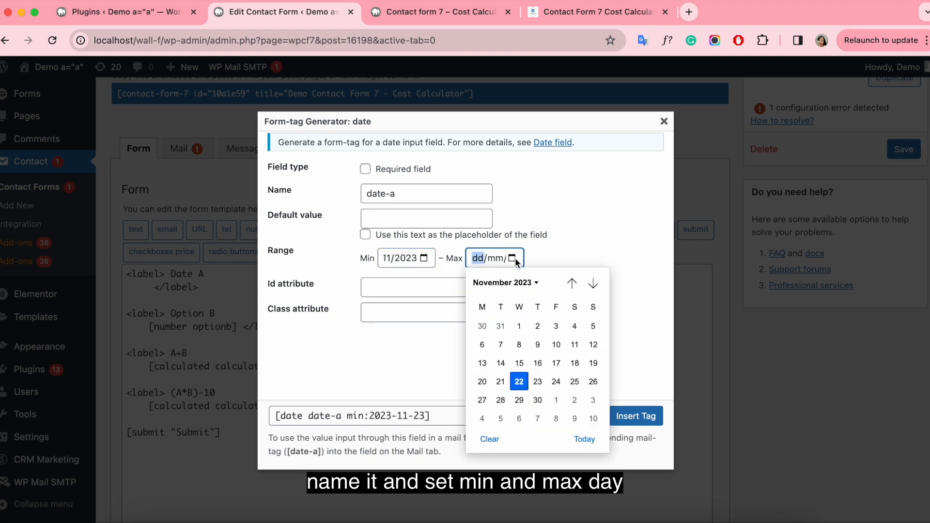
click(591, 283)
text(Date)
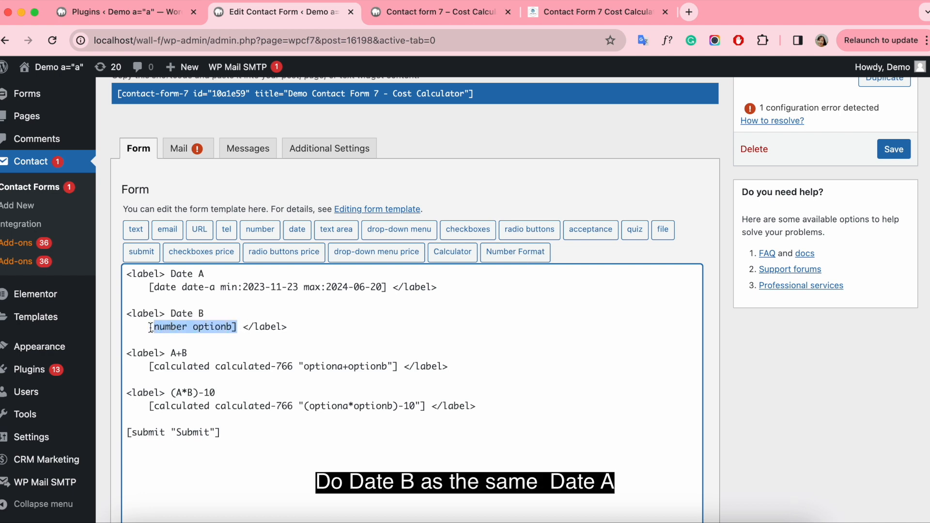
Step: Delete the optionb number tag and select the A+B calculation for replacement
key(Delete)
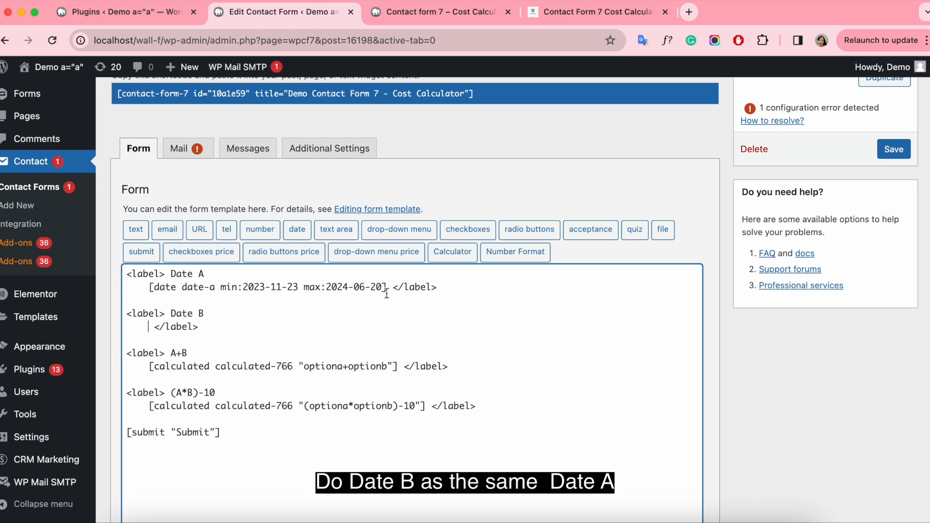
drag(148, 287, 386, 287)
text(Days)
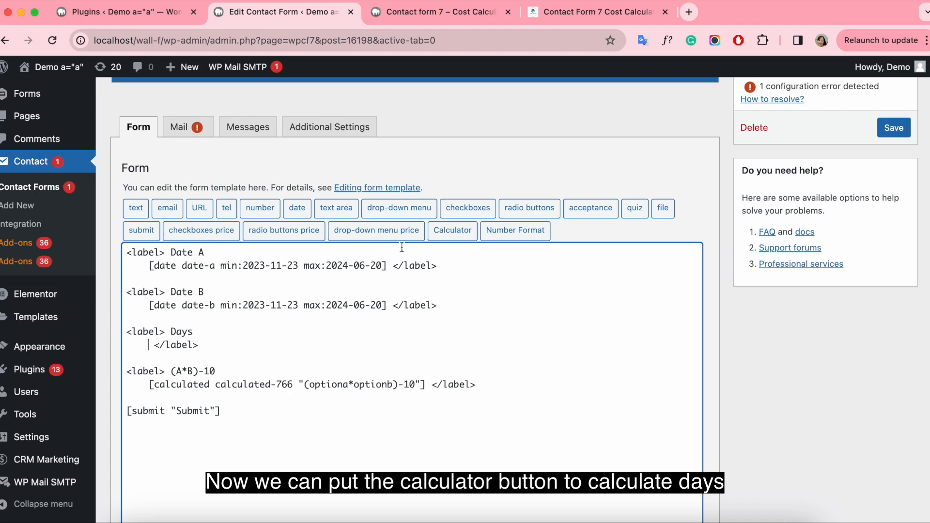
Step: Insert a Days field calculating days(date-b,date-a) into the form
text(days(, start)
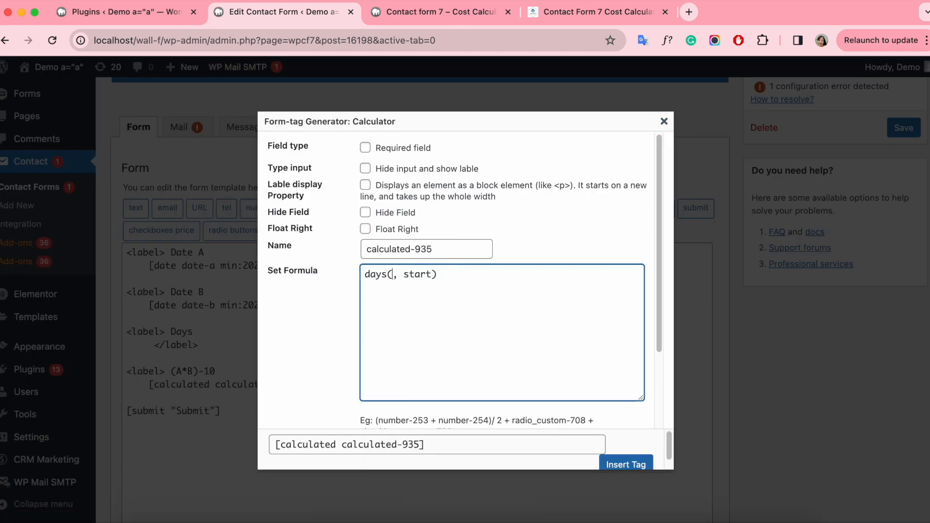
text(date-b)
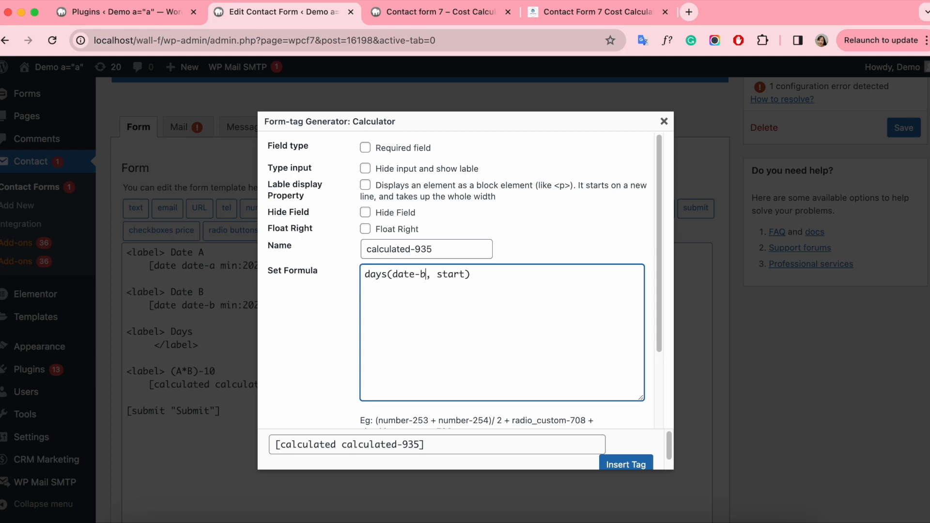
text(date-)
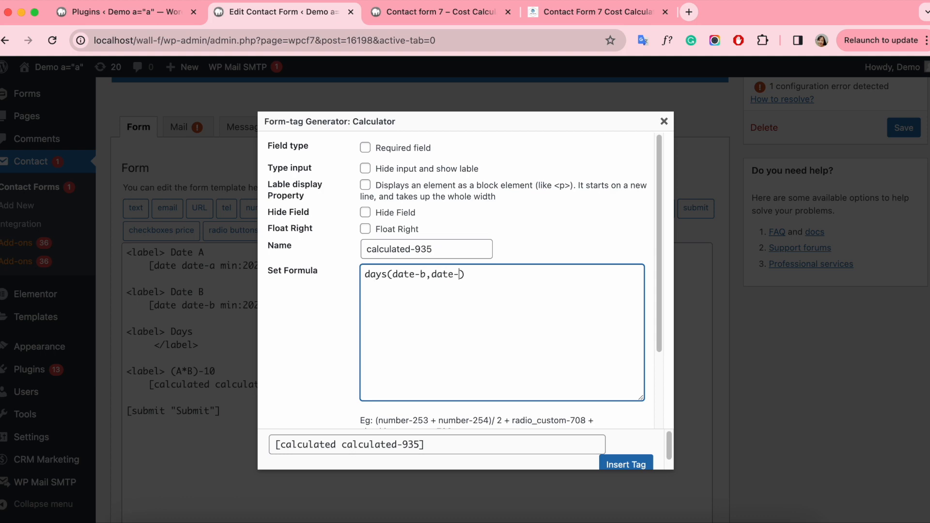
text(a)
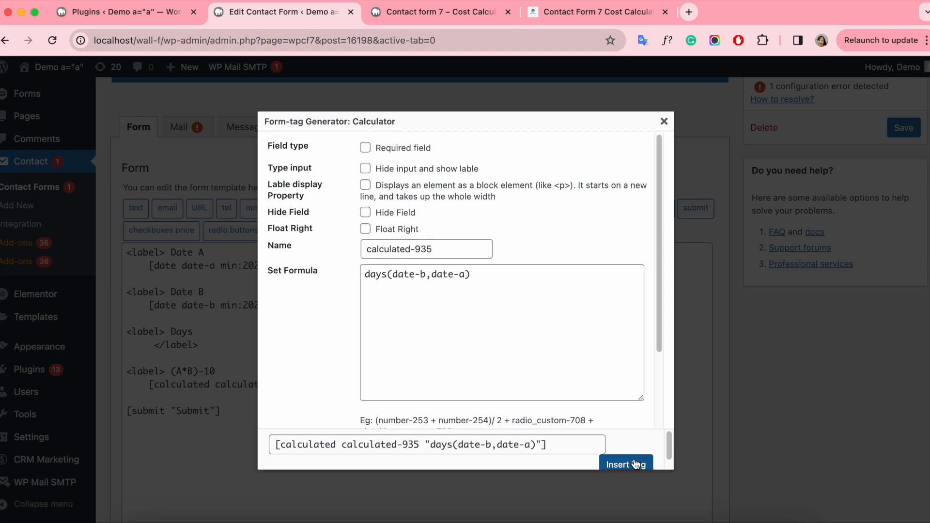
click(626, 464)
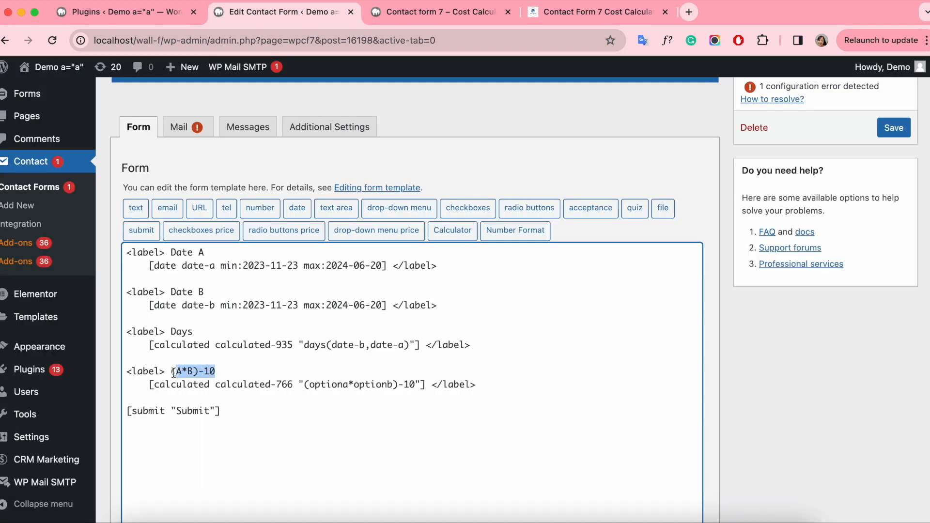
Step: Add a Months field using the months(date-b,date-a) formula
text(Mo)
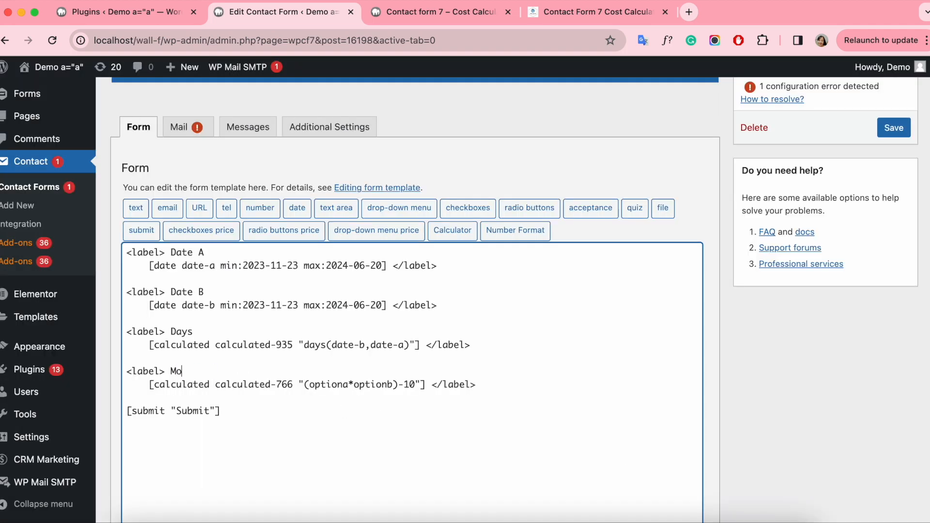
text(nths)
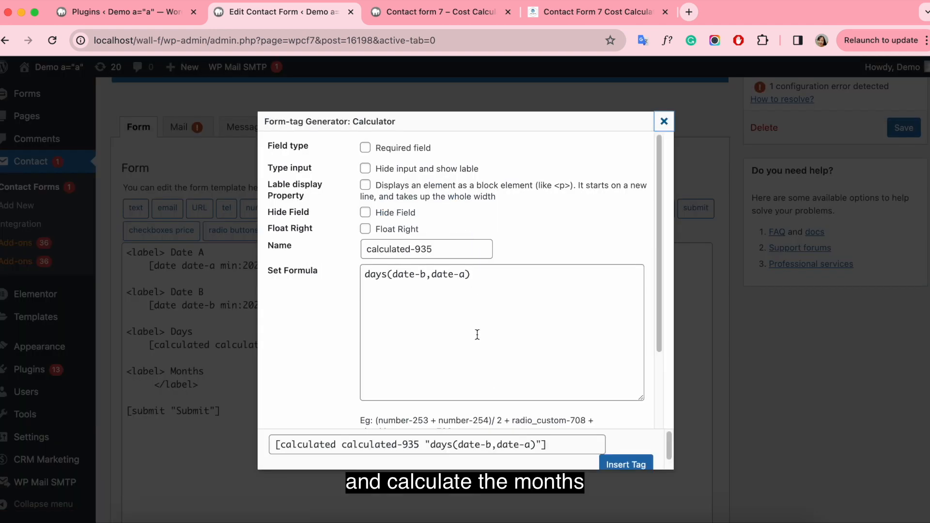
text(mont)
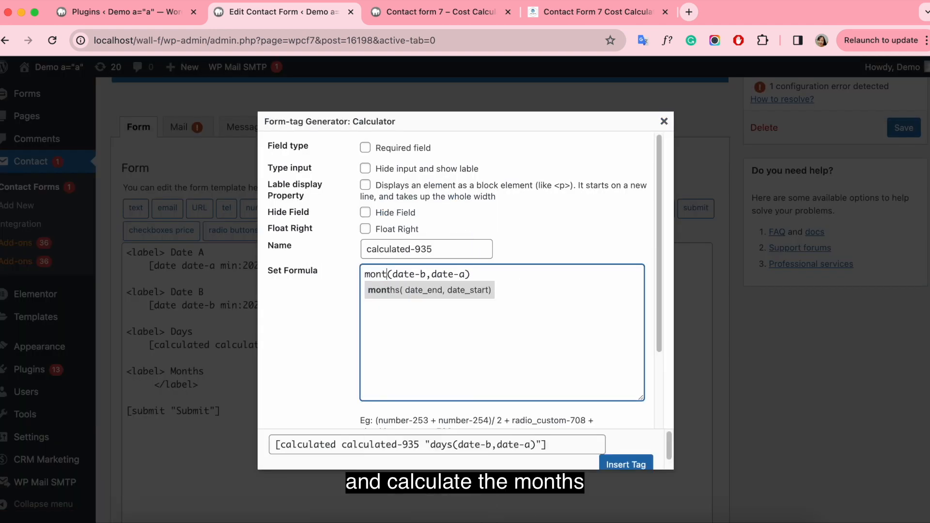
click(626, 464)
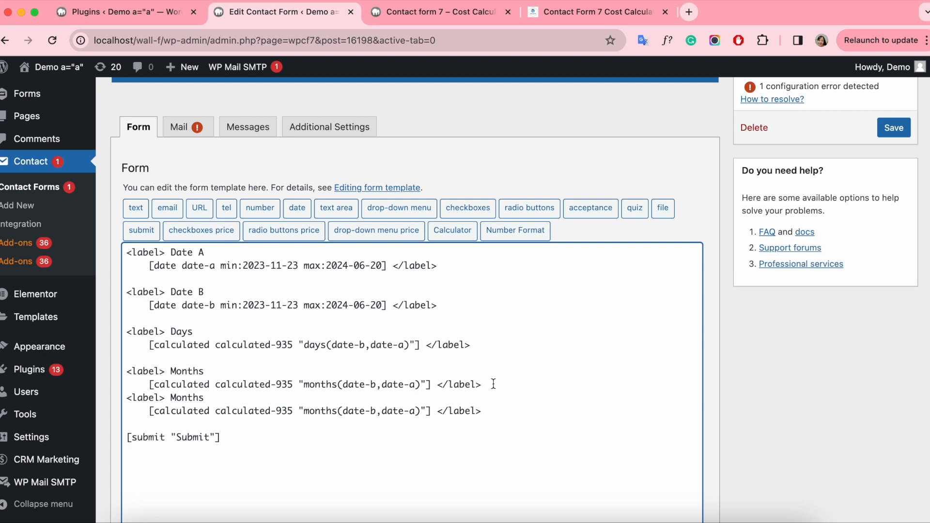
Step: Insert a Years field using the years formula and save the form
text(Year)
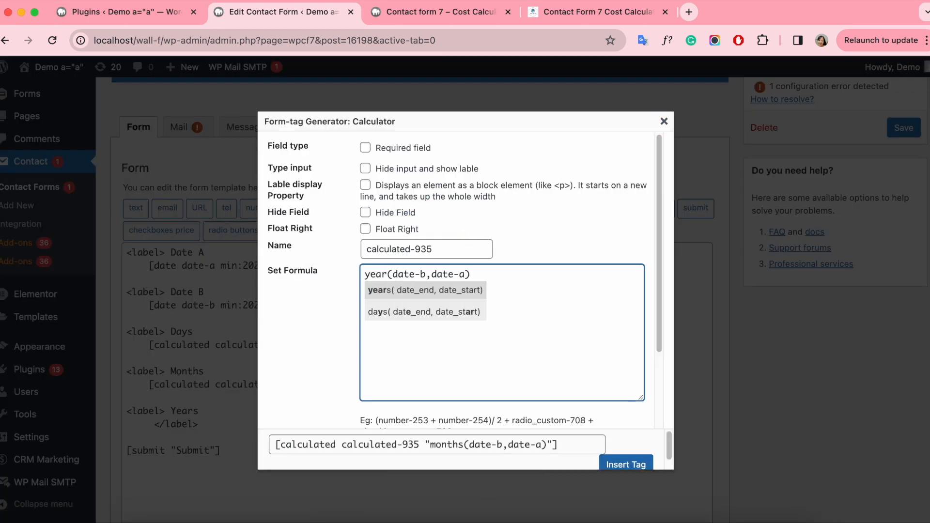
click(425, 290)
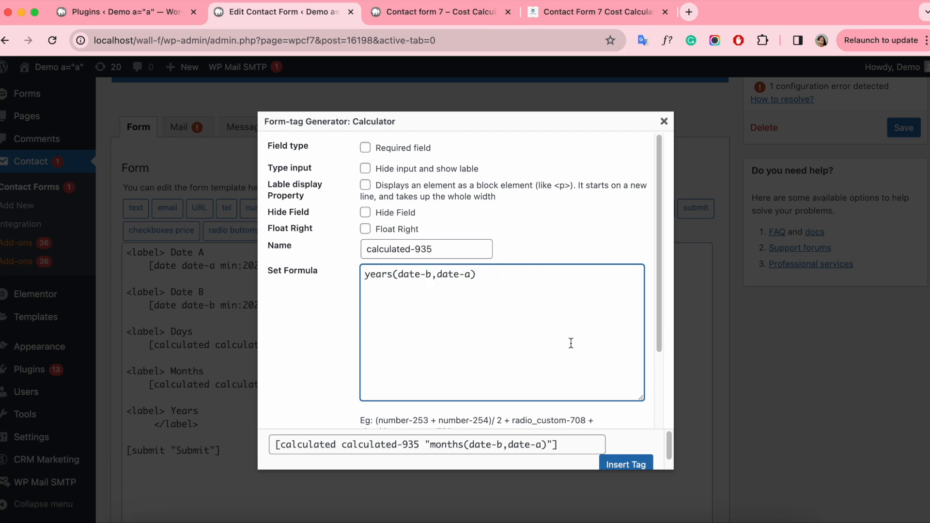
click(894, 127)
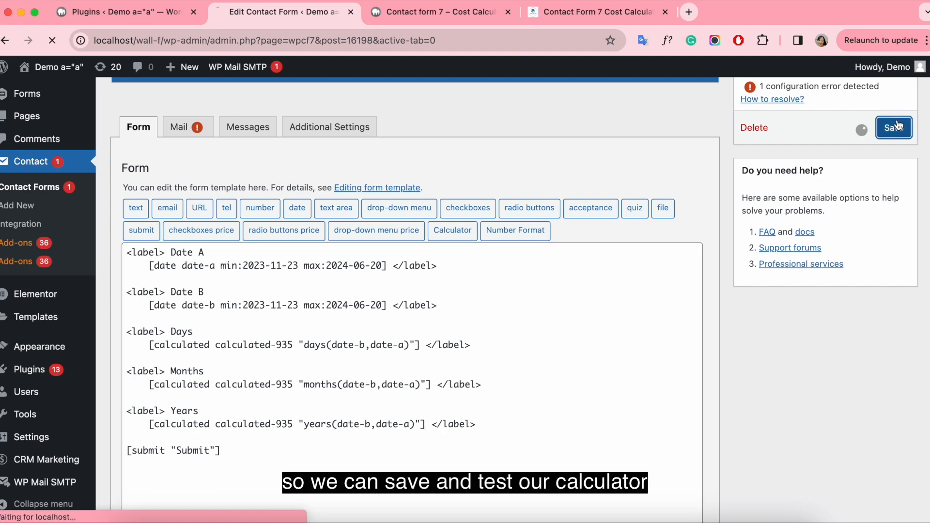
click(893, 127)
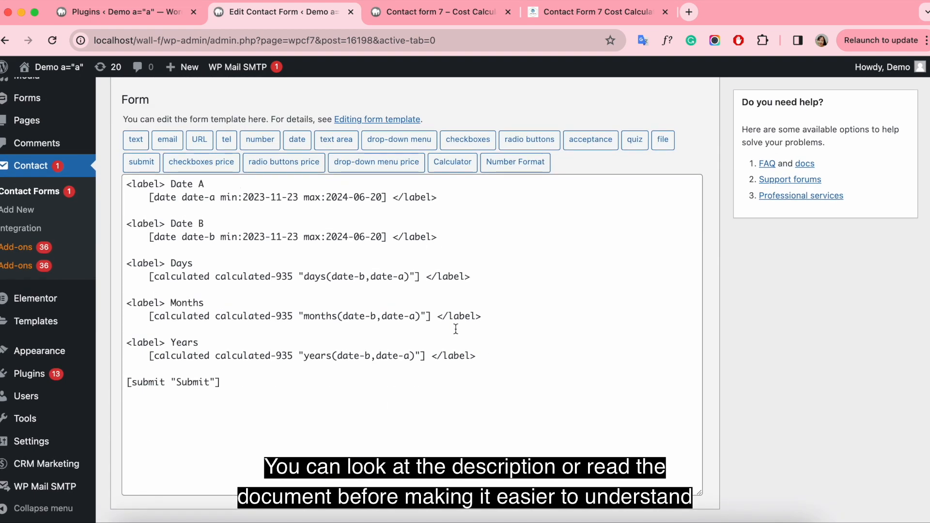
Step: Browse the calculator plugin documentation page
click(596, 11)
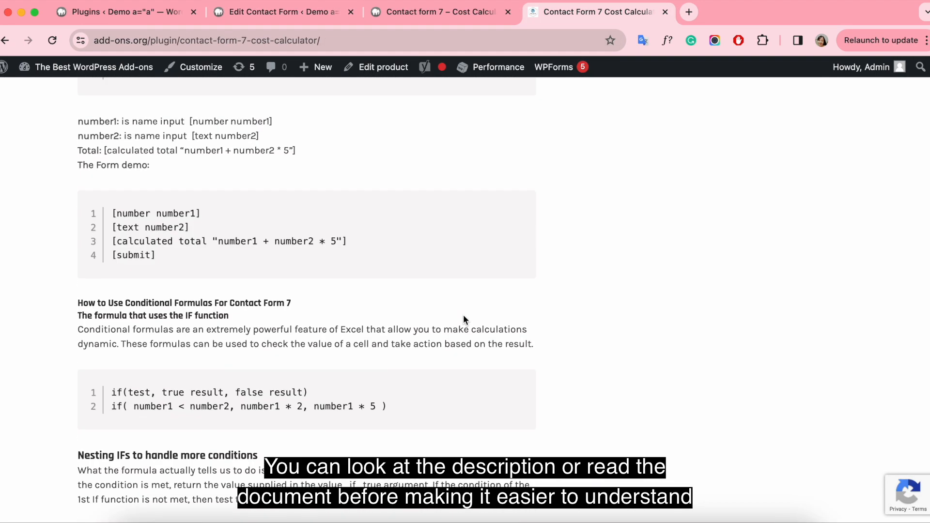
scroll(down, 3)
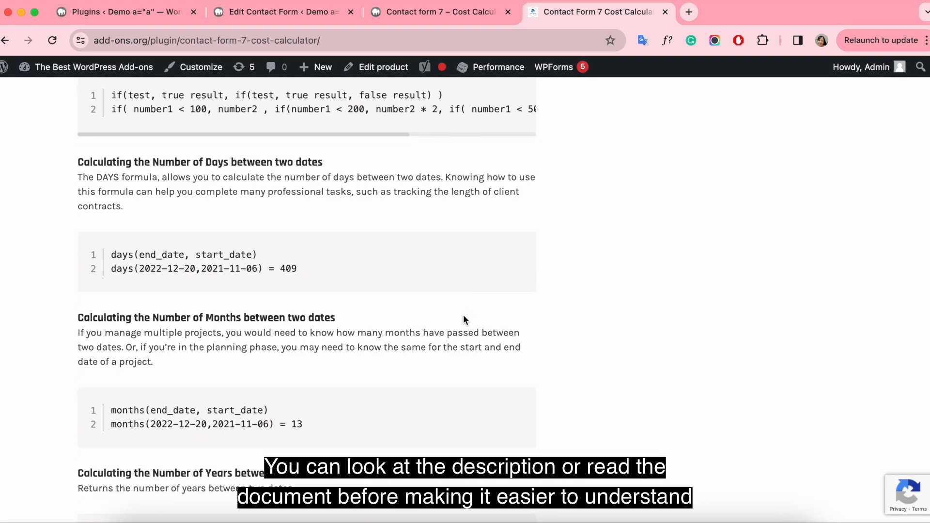
scroll(down, 3)
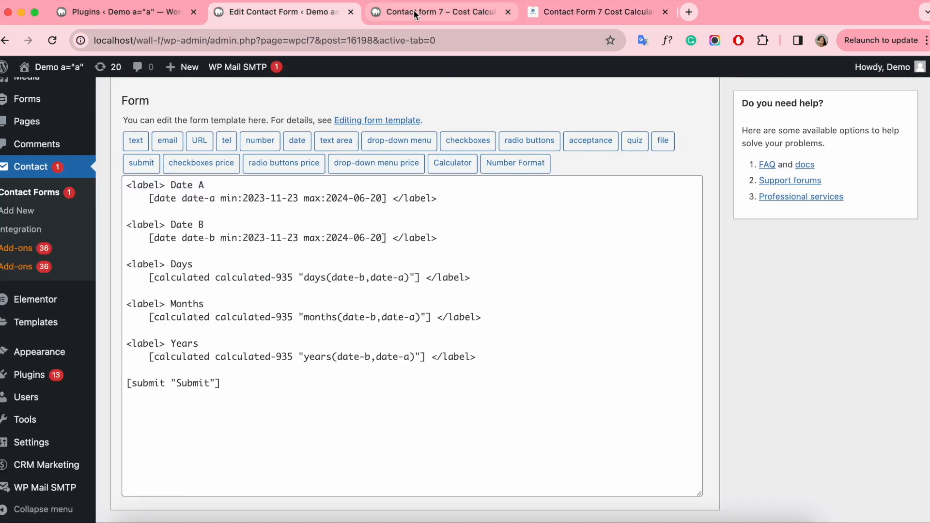
Step: Reload the published calculator page and choose 1 December 2023 as Date B
click(436, 11)
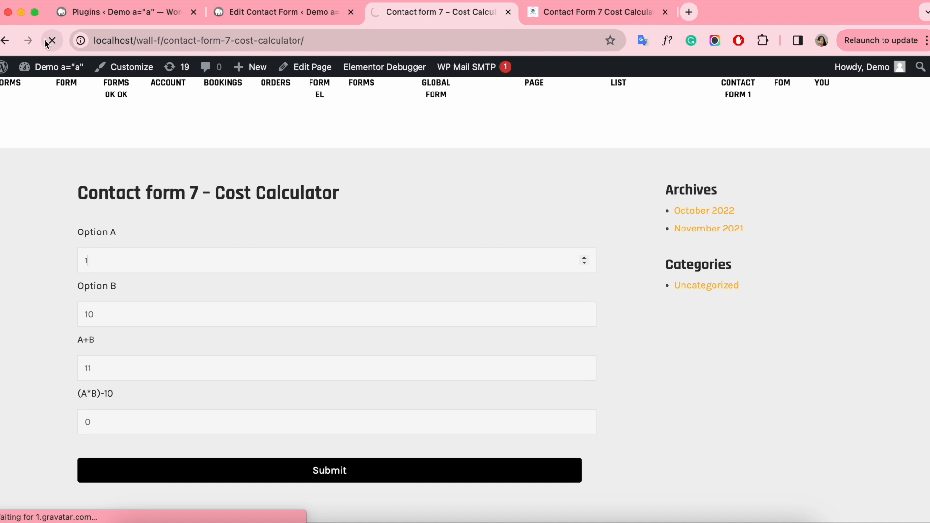
click(52, 40)
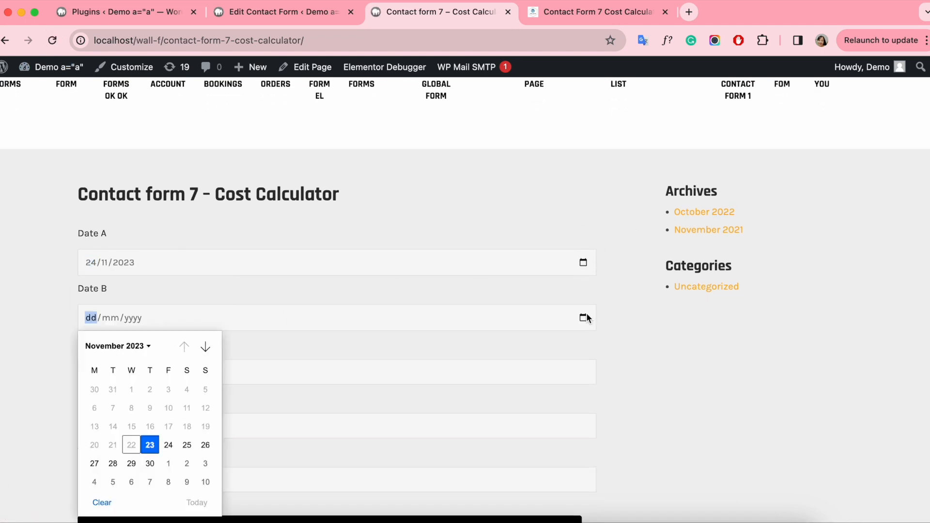
click(168, 463)
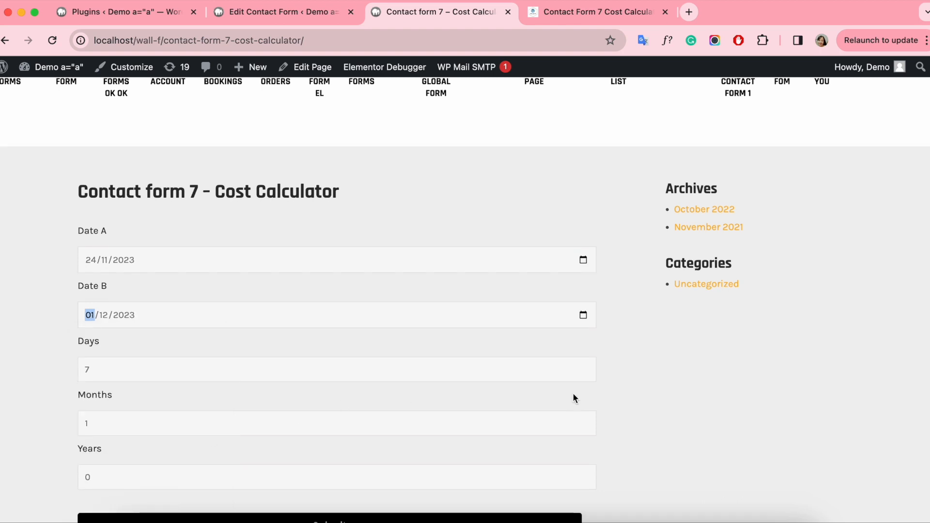
scroll(down, 3)
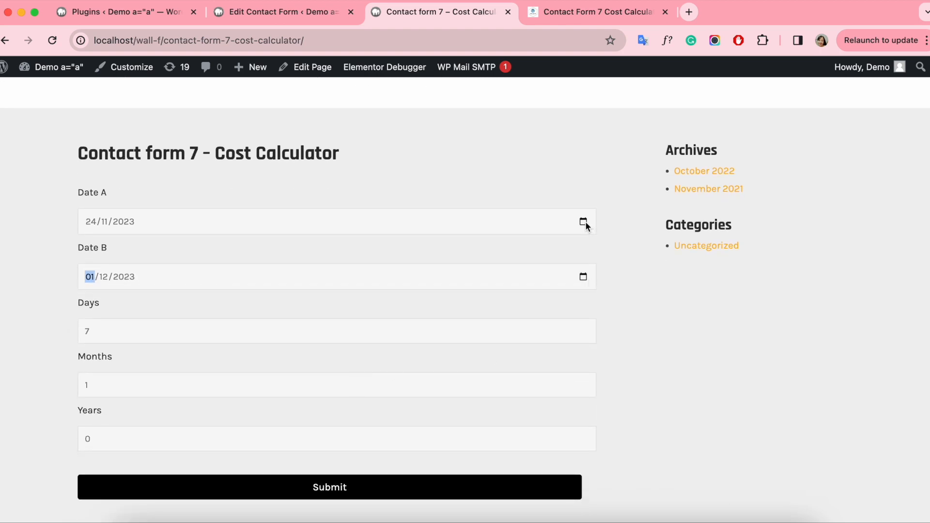
Step: Try Date B 14 March 2024 (111 days, 4 months, 1 year), then 31 March 2024
click(582, 277)
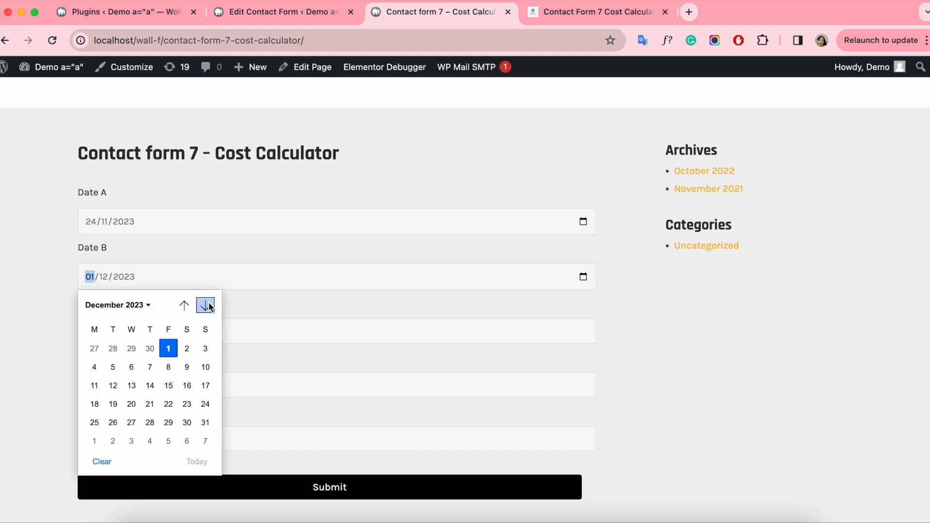
click(205, 305)
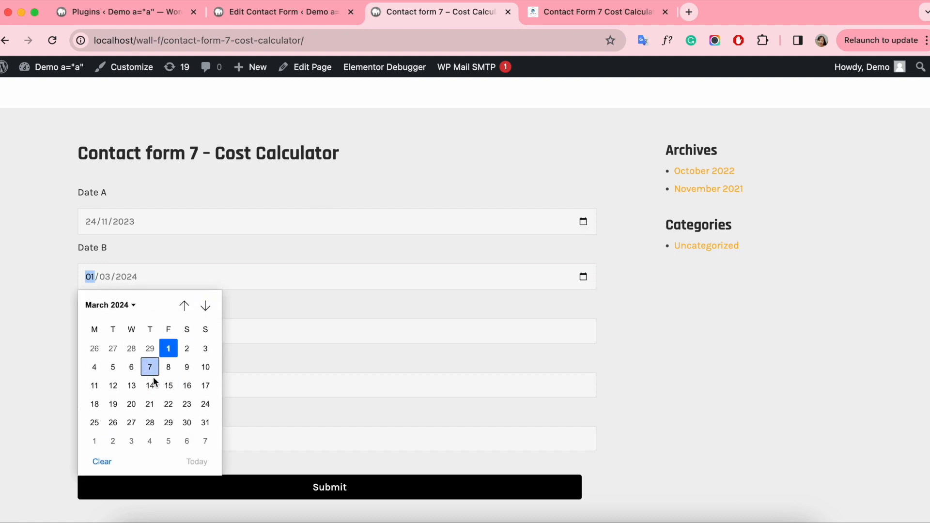
click(150, 385)
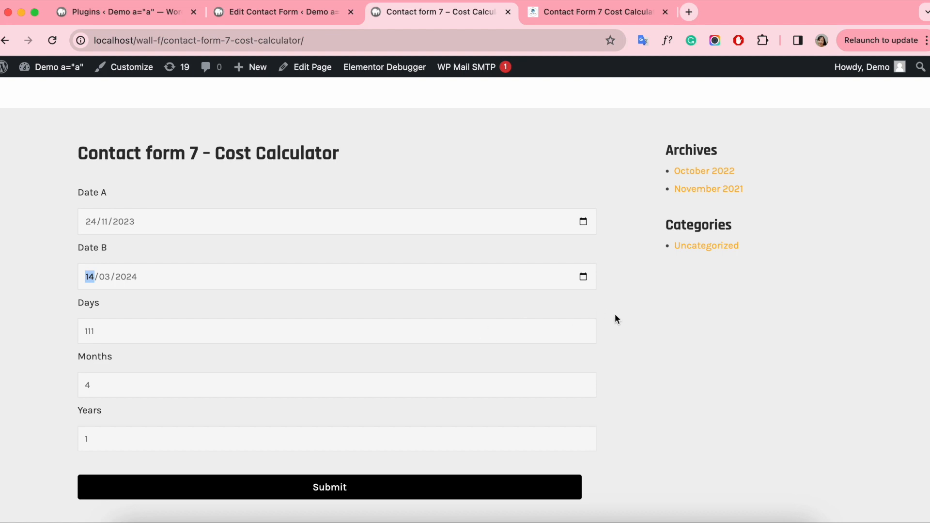
mouse_move(584, 284)
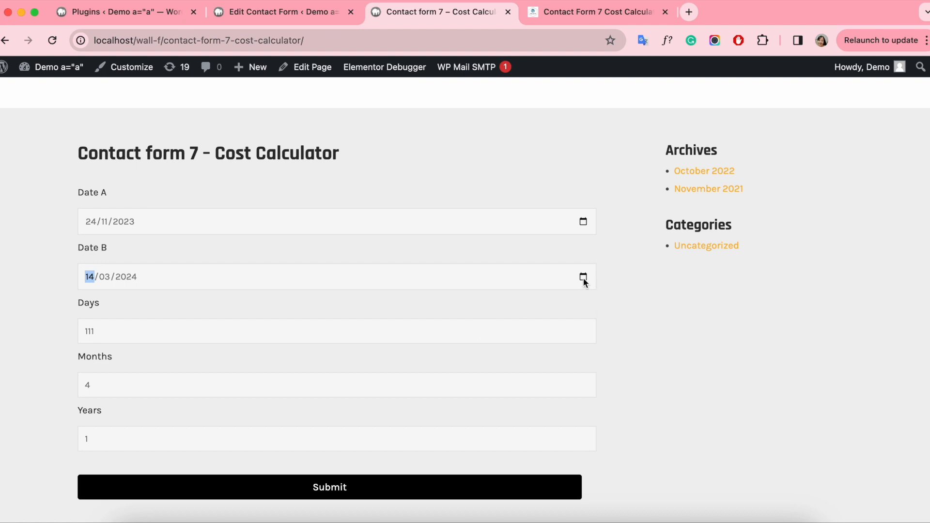
click(582, 277)
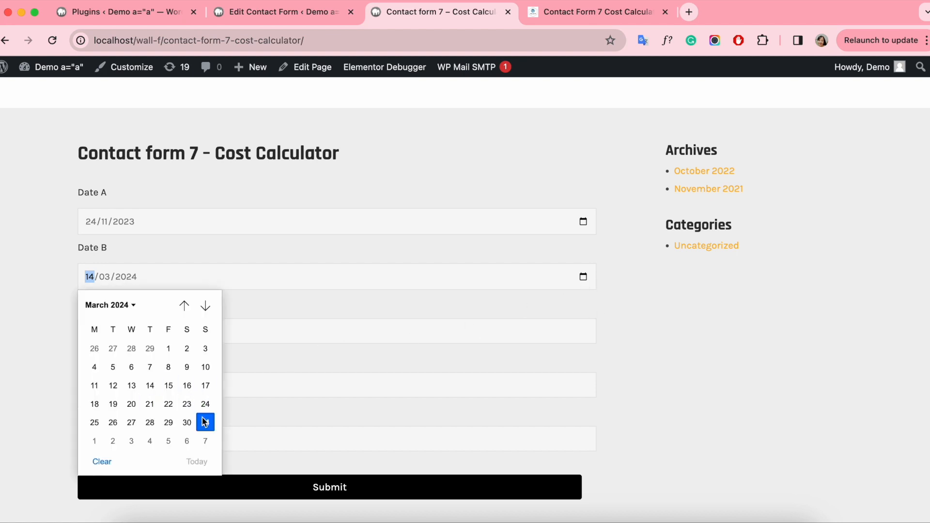
click(206, 423)
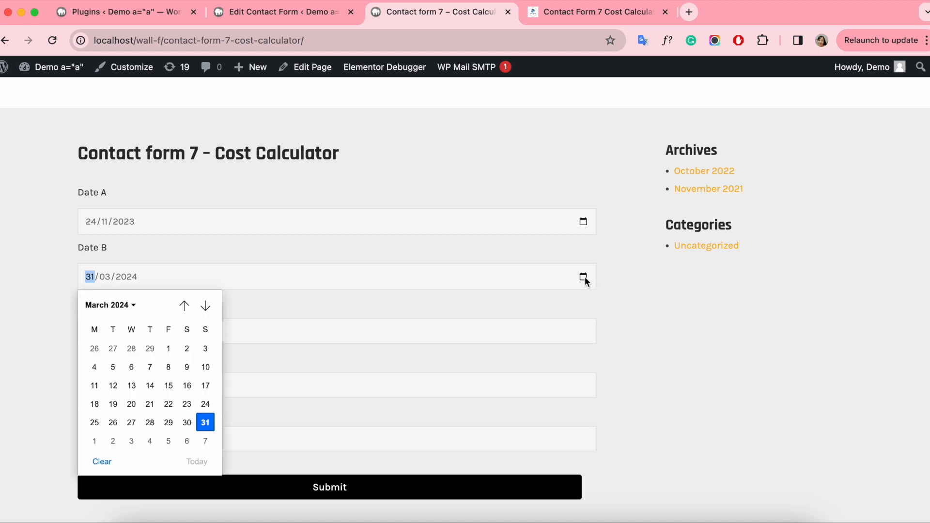